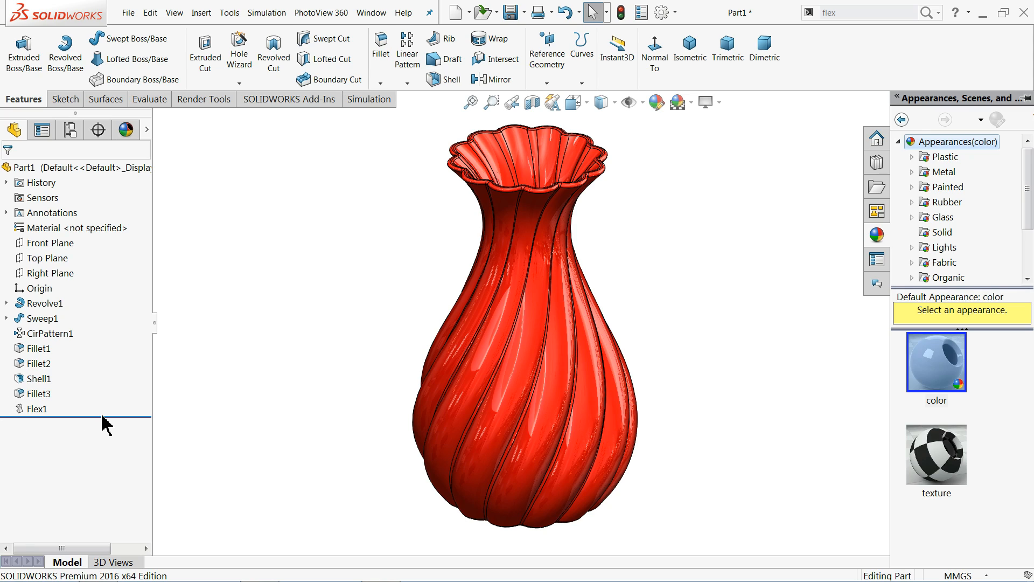
mouse_move(229, 378)
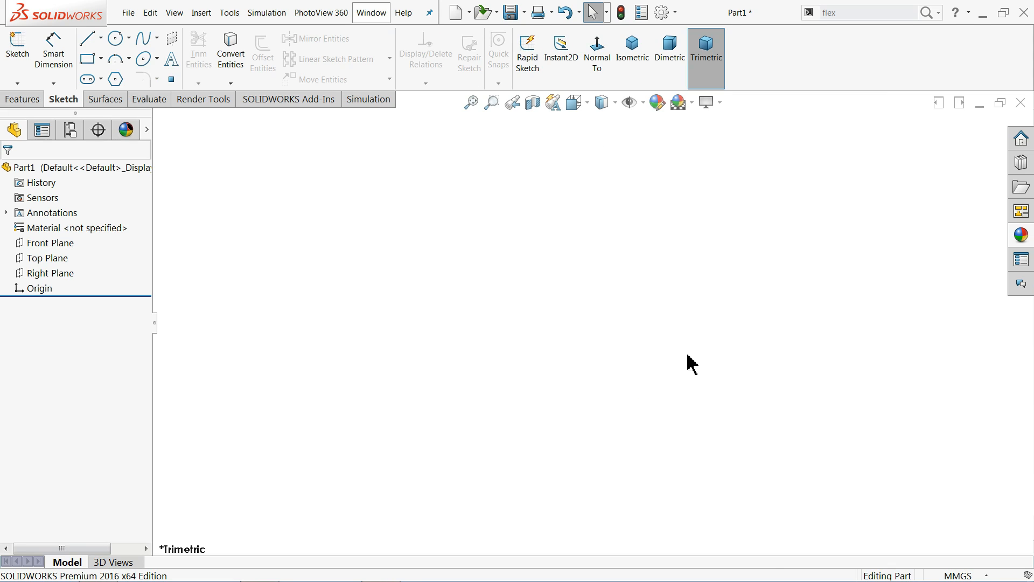
mouse_move(386, 405)
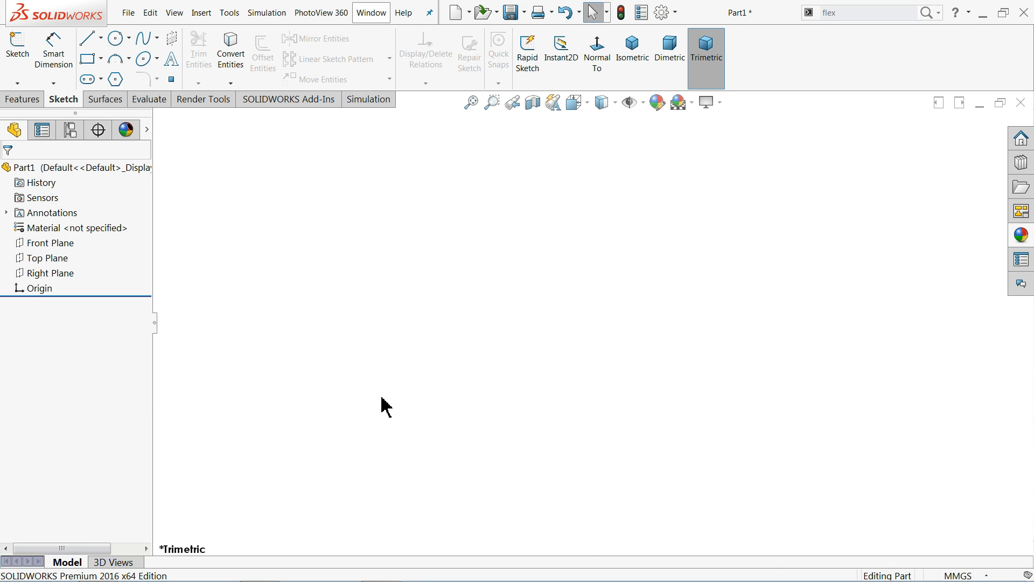
mouse_move(338, 369)
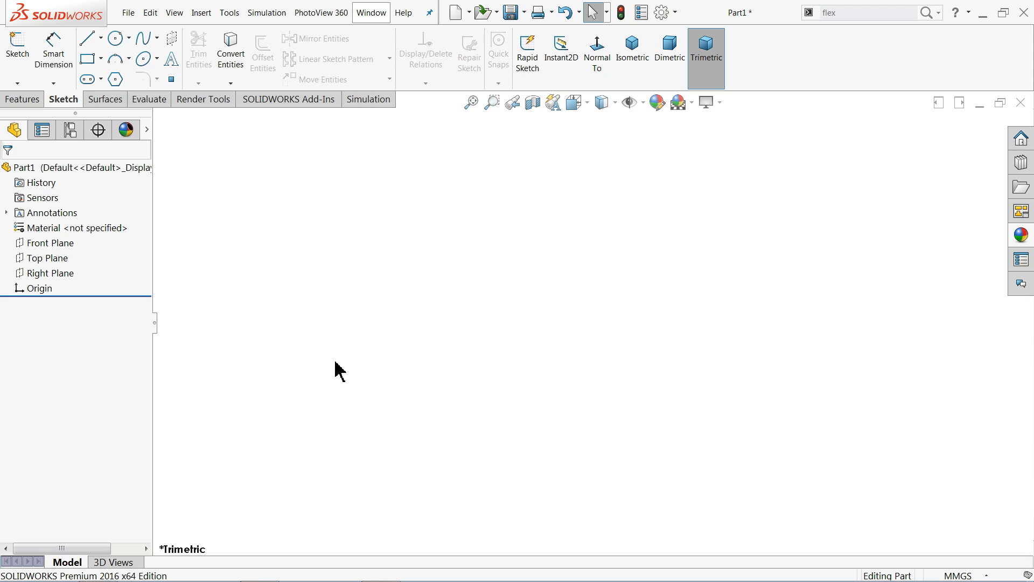
mouse_move(181, 253)
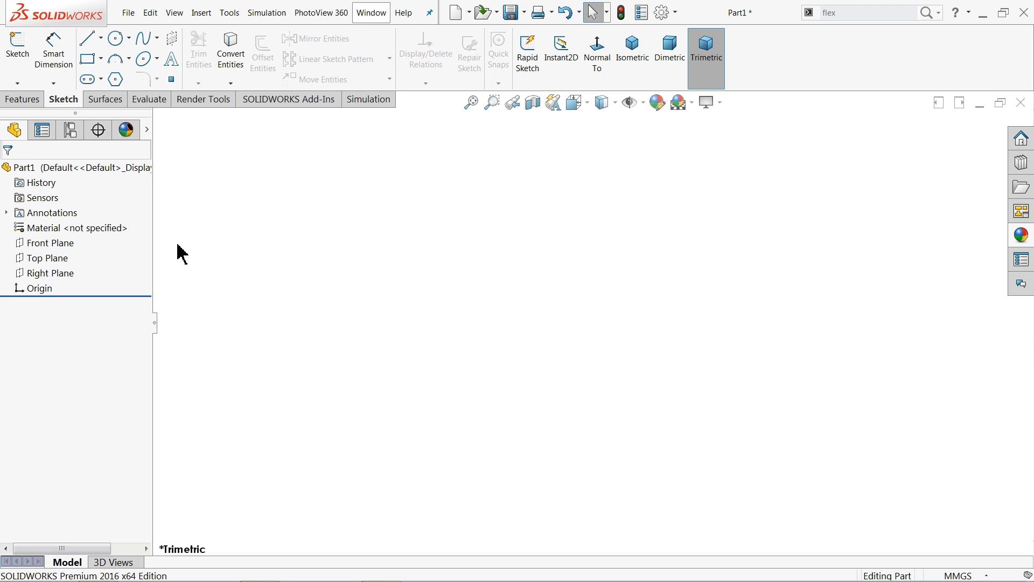
Step: Start a Front Plane sketch with a vertical axis line and short top and bottom lines
left_click(49, 243)
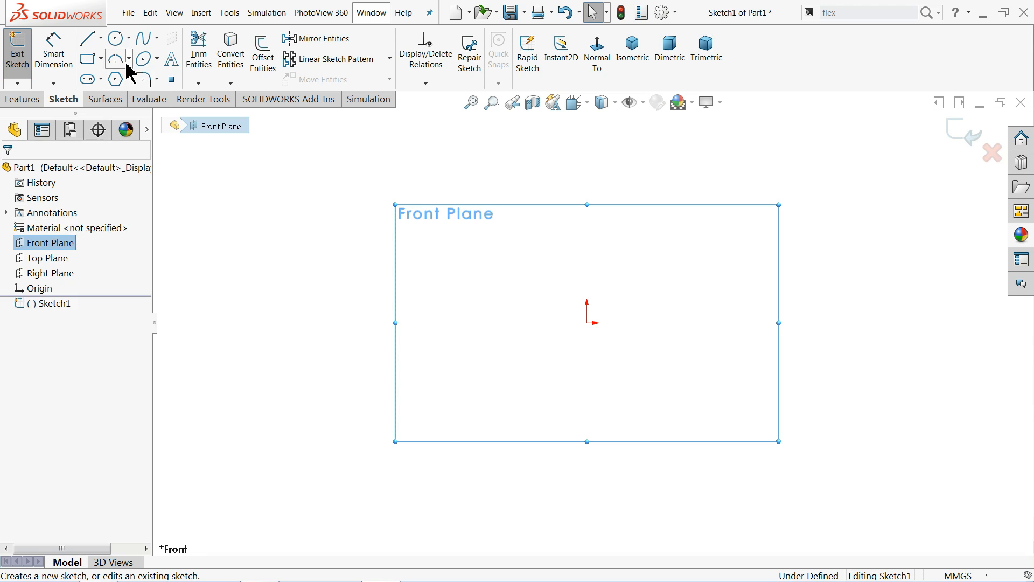
mouse_move(86, 38)
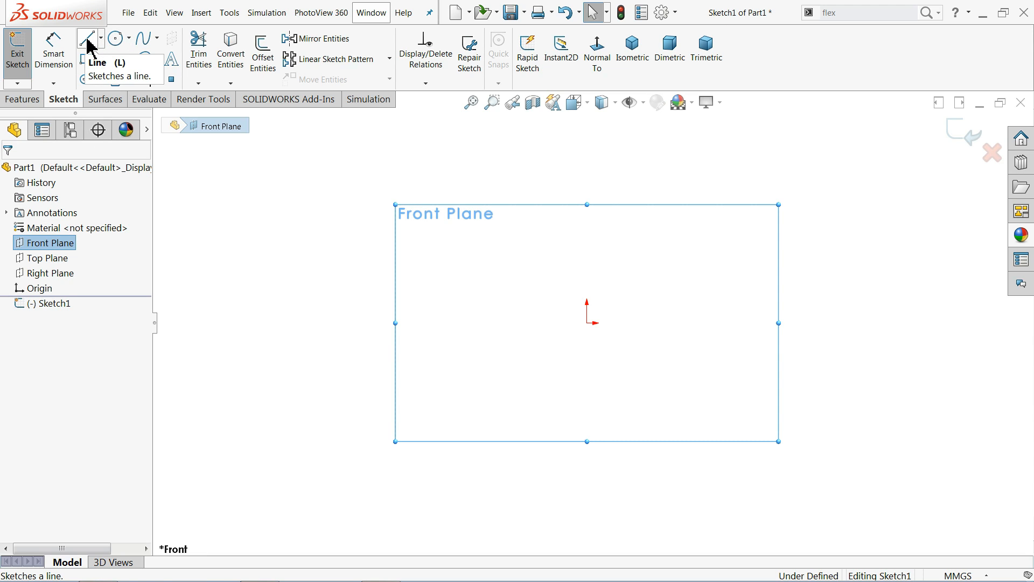
left_click(86, 38)
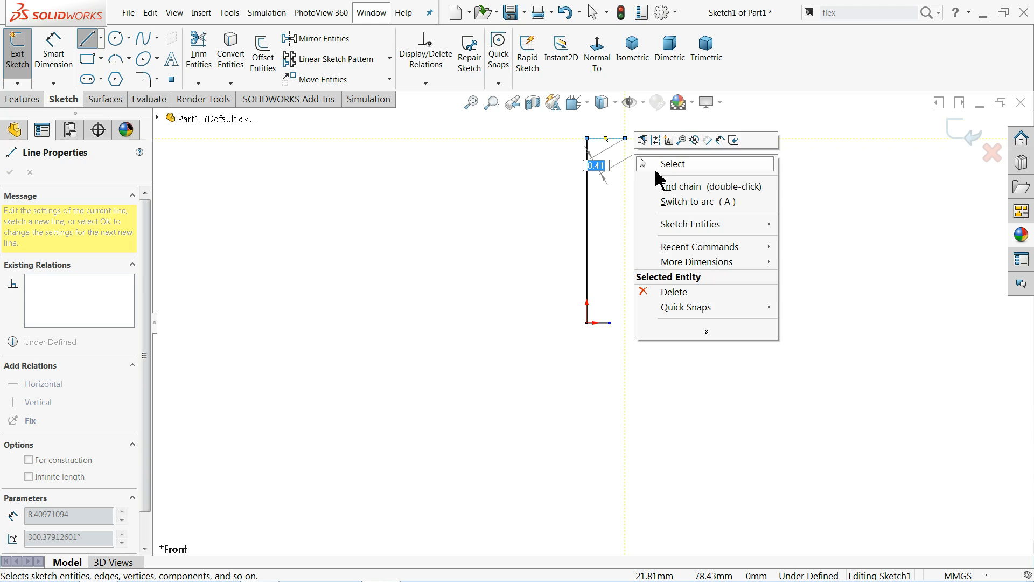
left_click(672, 164)
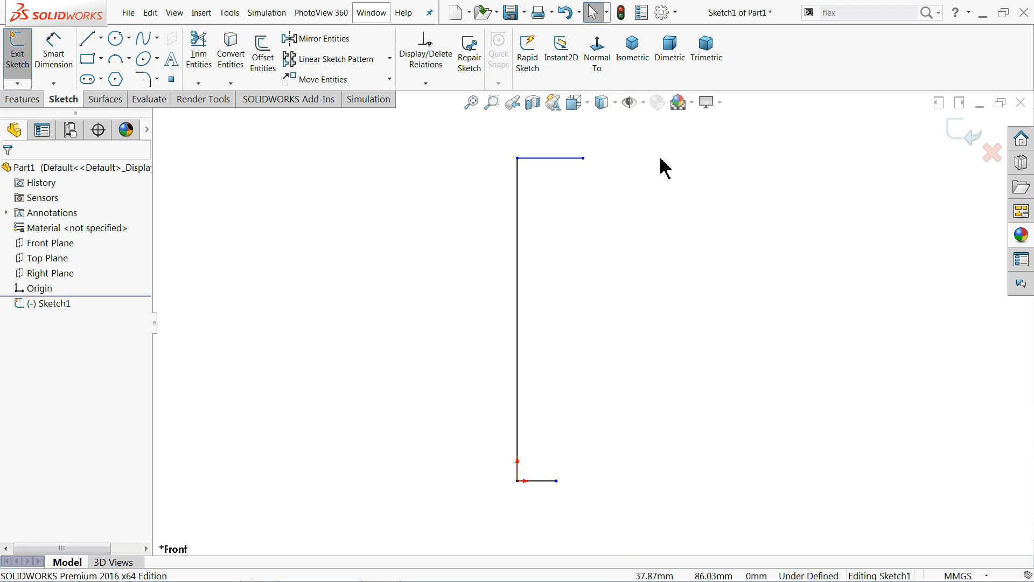
mouse_move(147, 39)
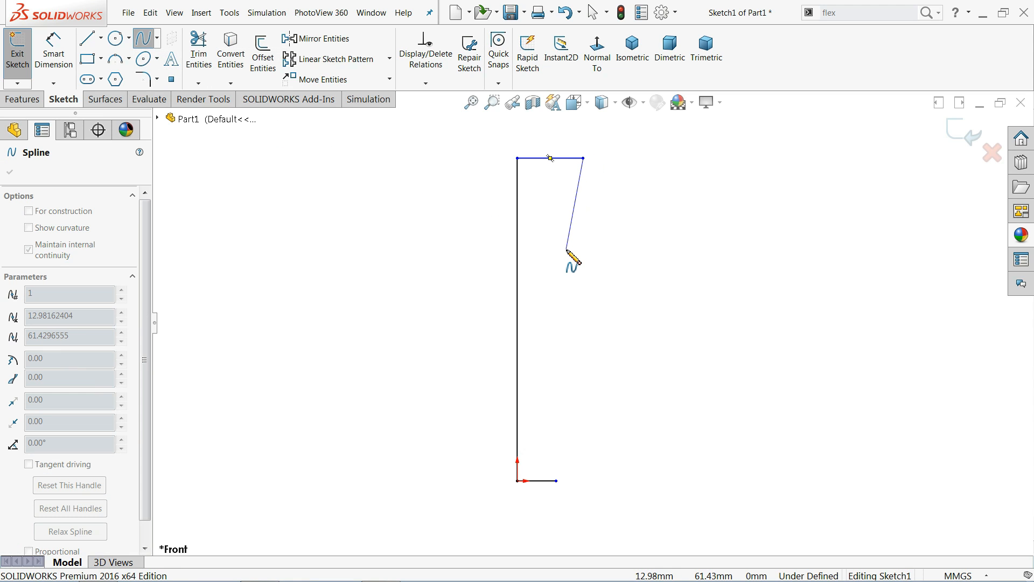
Step: Connect the top and bottom line ends with a wavy spline for the vase side
left_click_drag(572, 257, 610, 423)
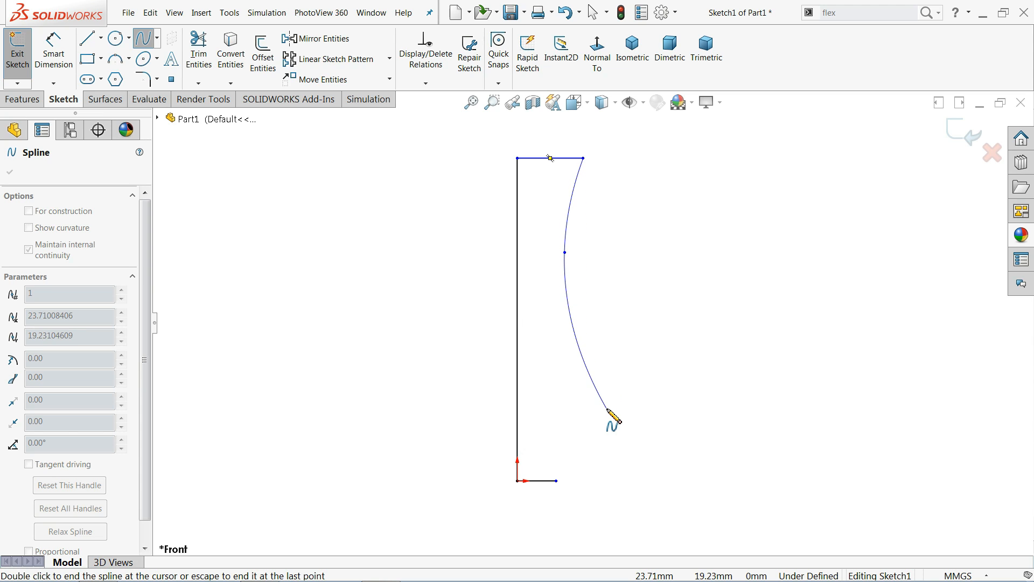
left_click_drag(611, 420, 609, 414)
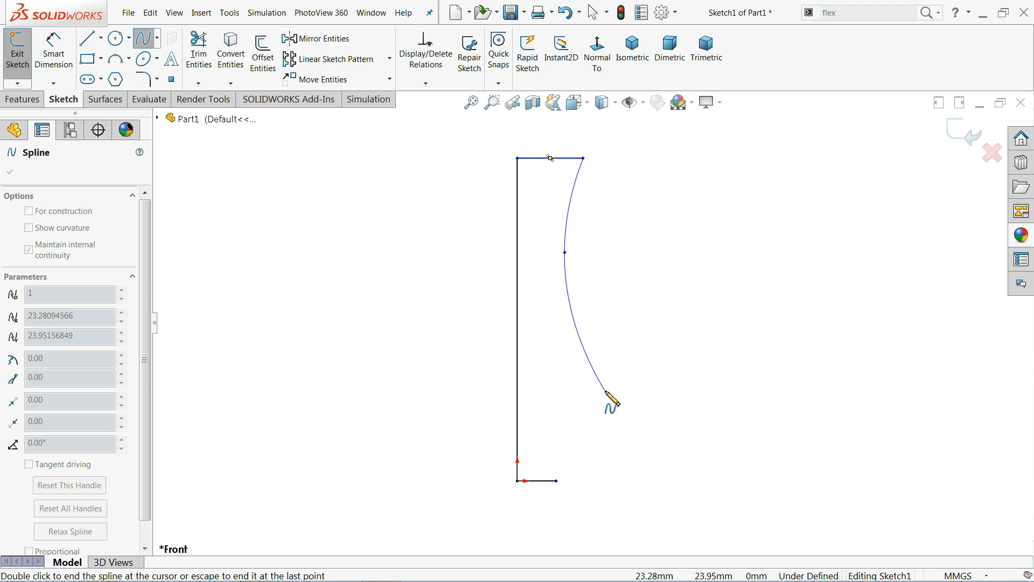
left_click_drag(610, 399, 559, 481)
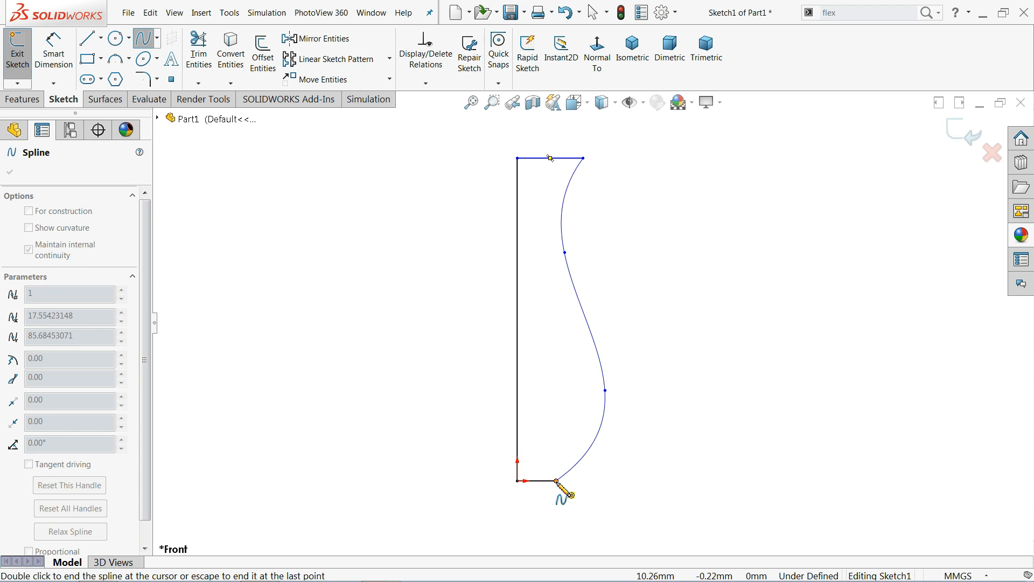
right_click(570, 496)
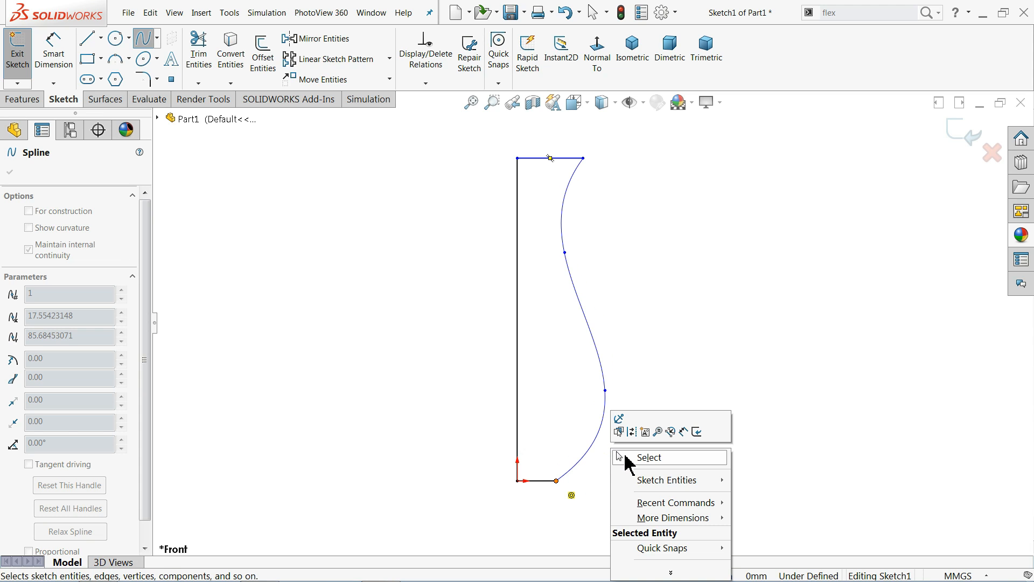
left_click(649, 457)
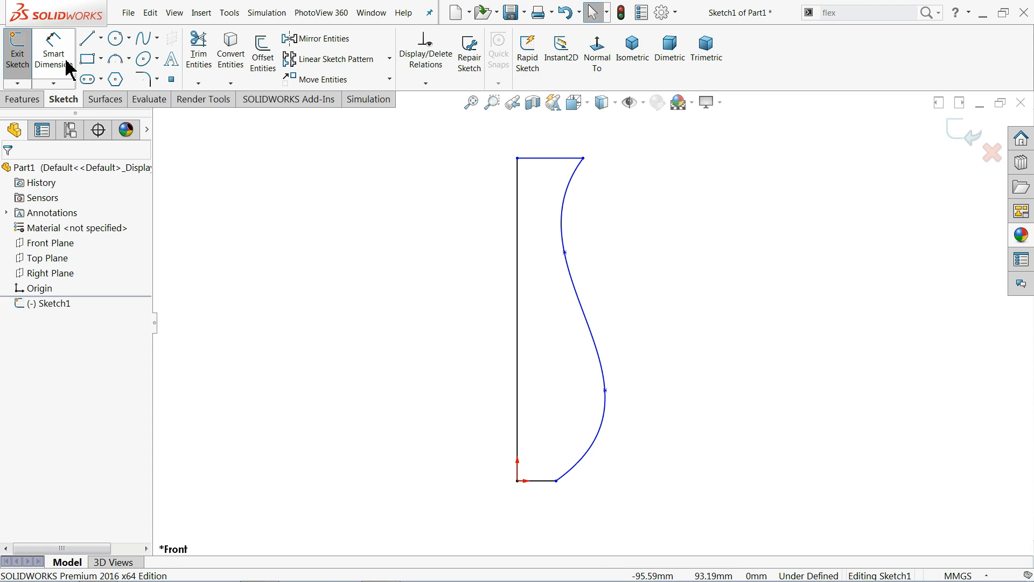
Step: Dimension the profile height at 300 and the spline bulge points at 70 and 200
left_click(517, 317)
type("300")
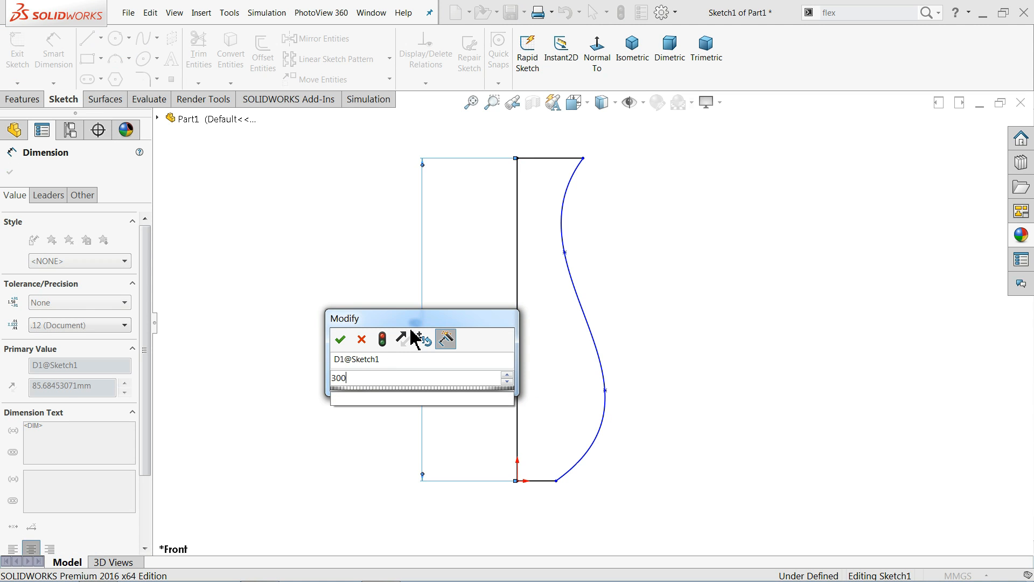
left_click(340, 338)
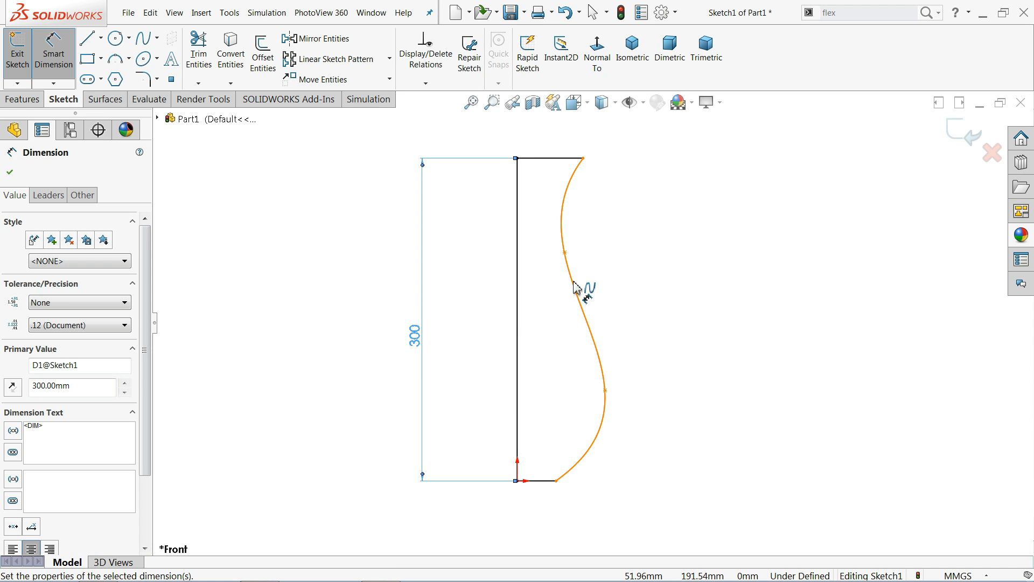
left_click(555, 480)
type("7")
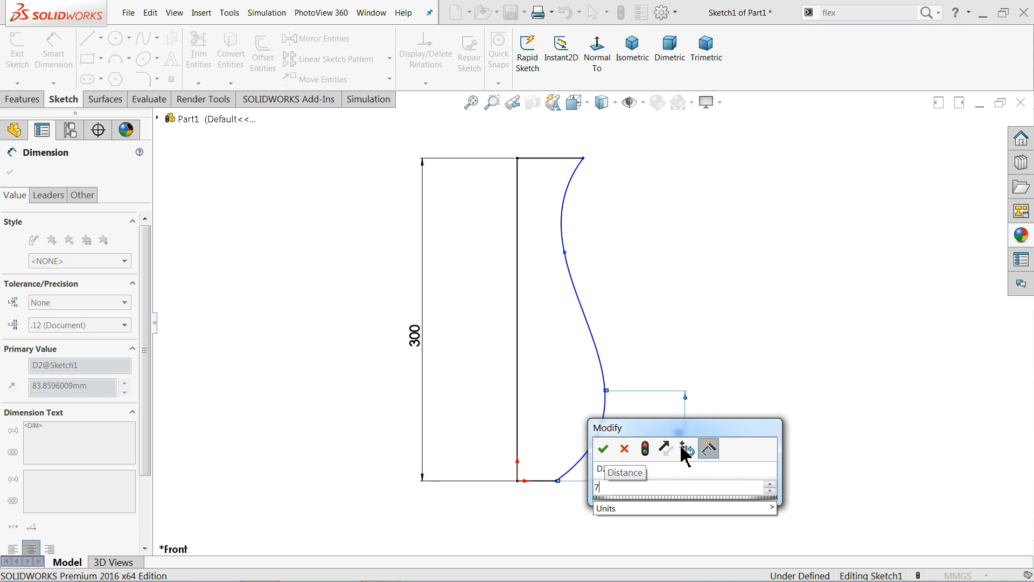
left_click(603, 448)
type("200")
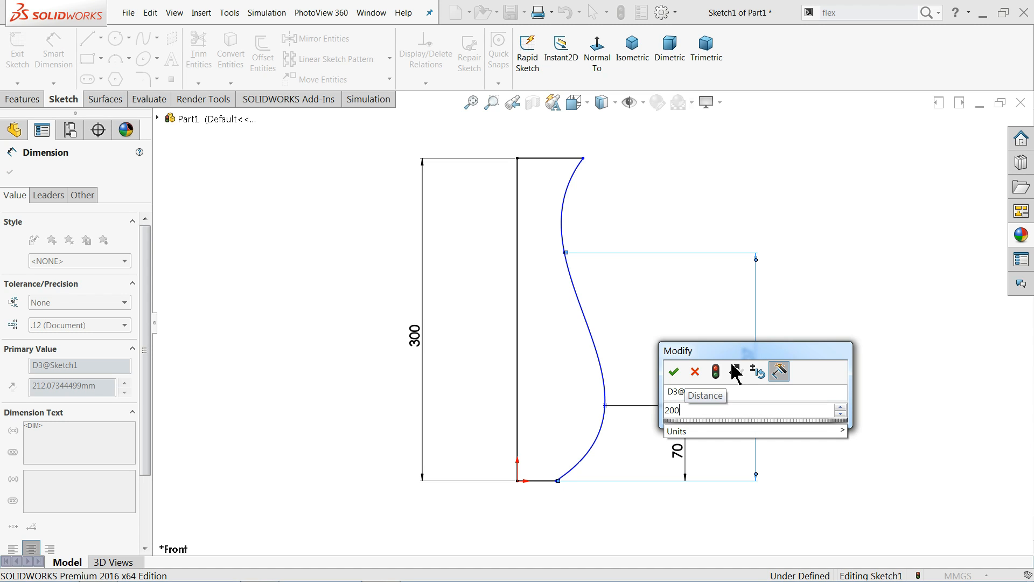
left_click(672, 371)
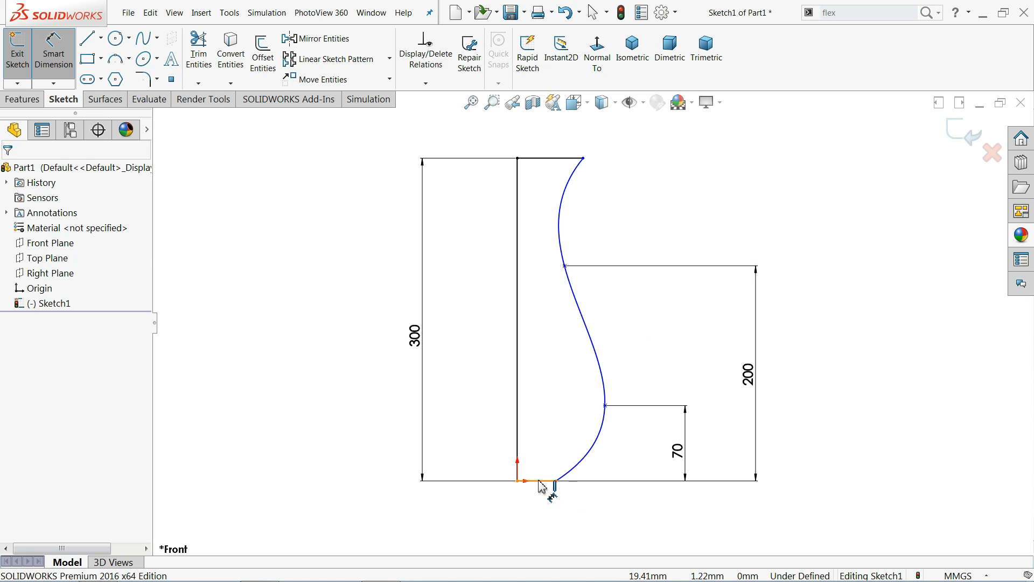
left_click(550, 486)
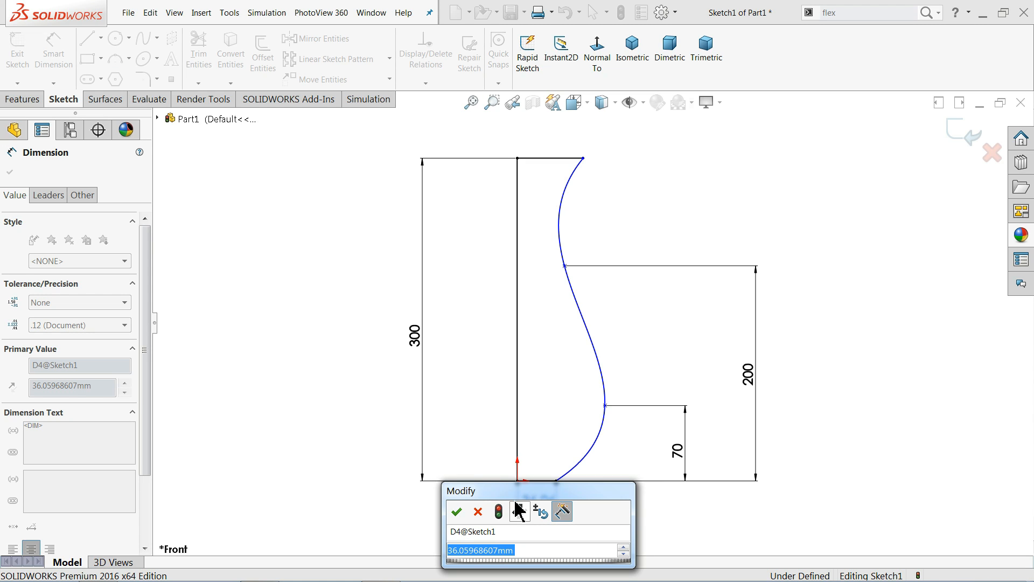
Step: Set the base and waist widths to 30 and dimension the lower bulge point's offset from the axis
type("30")
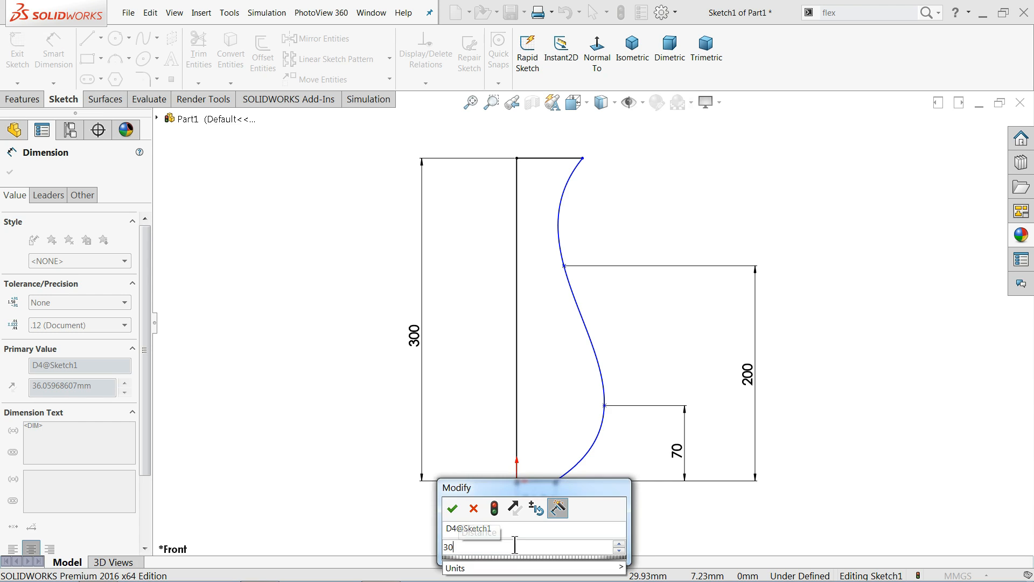
left_click(452, 507)
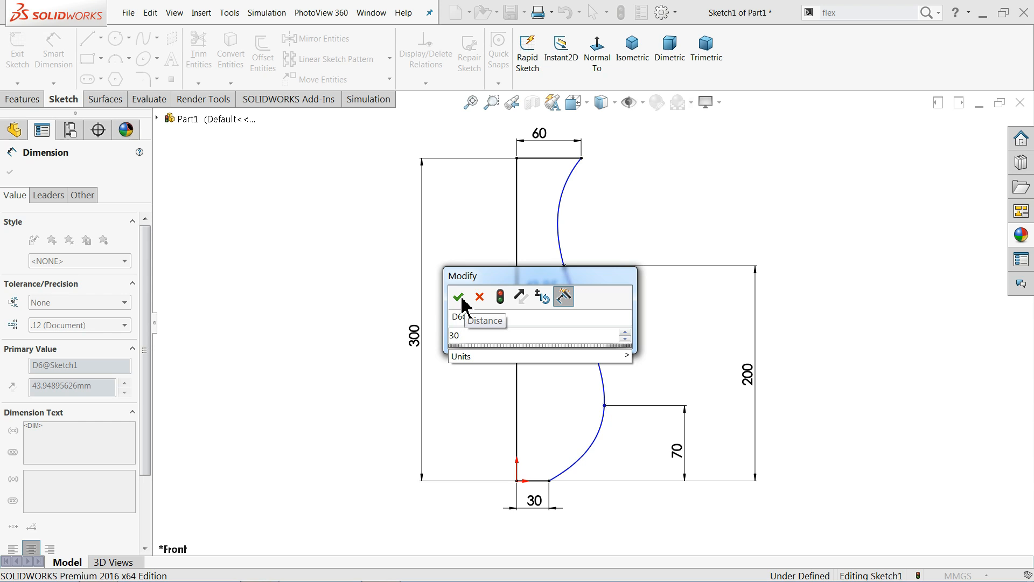
left_click(458, 297)
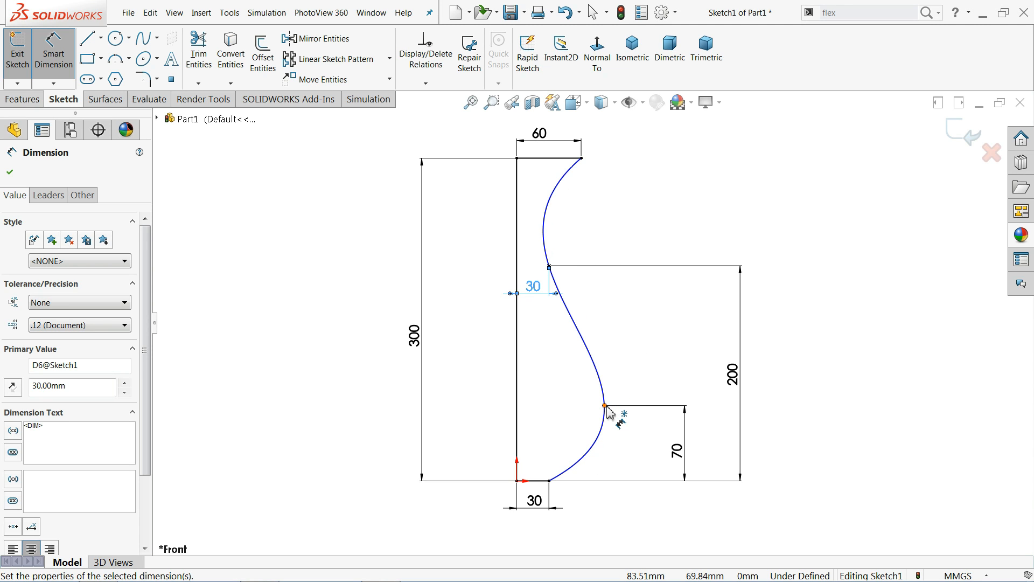
left_click(603, 405)
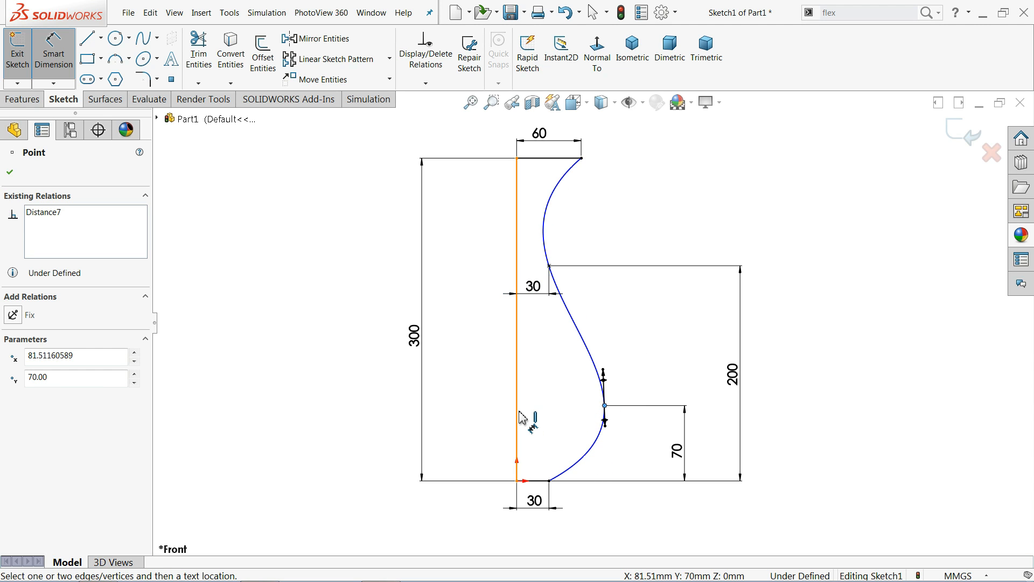
left_click(517, 316)
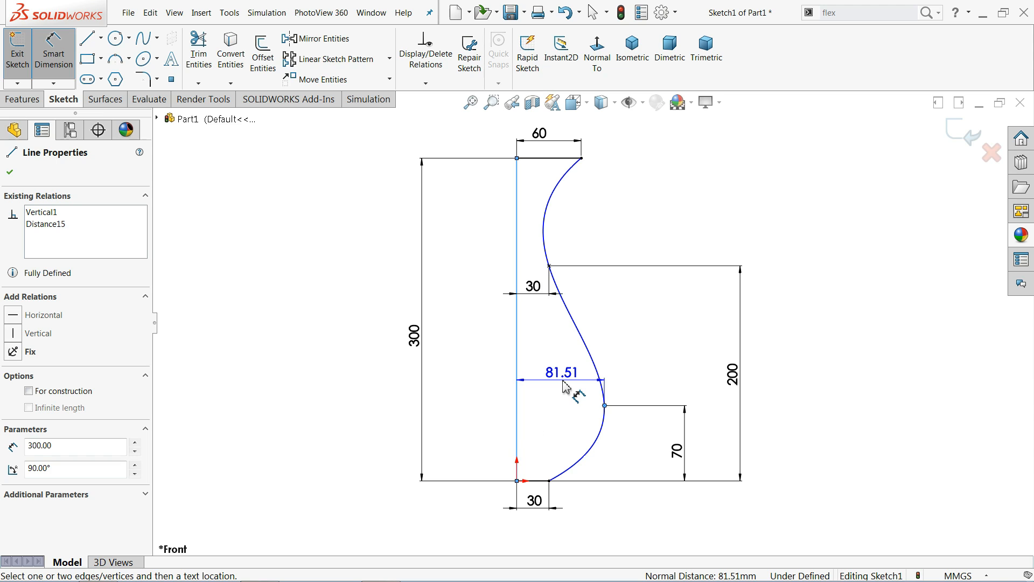
left_click(563, 372)
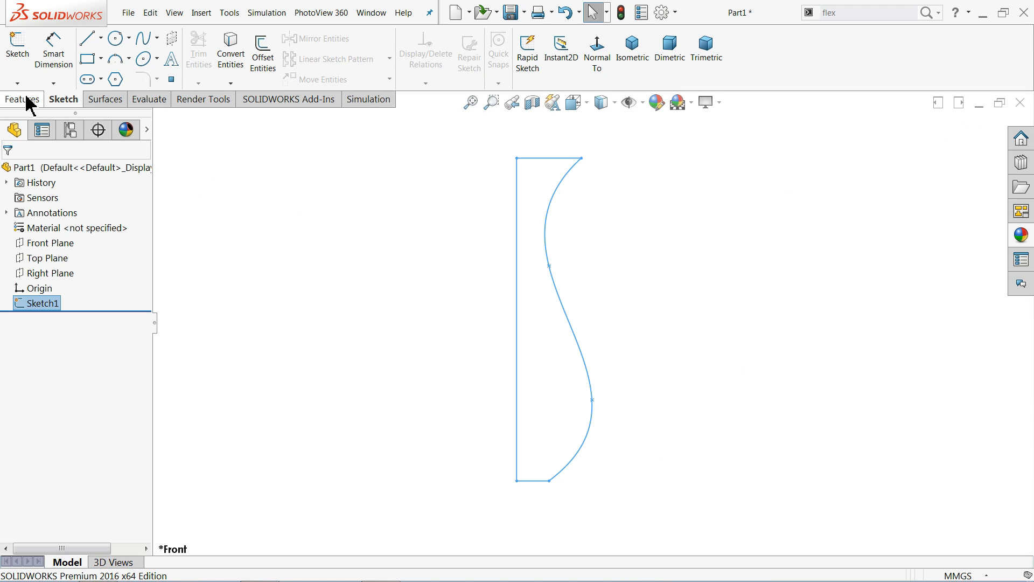
Step: Revolve the profile 360° about its vertical edge to create the solid vase body
left_click(21, 99)
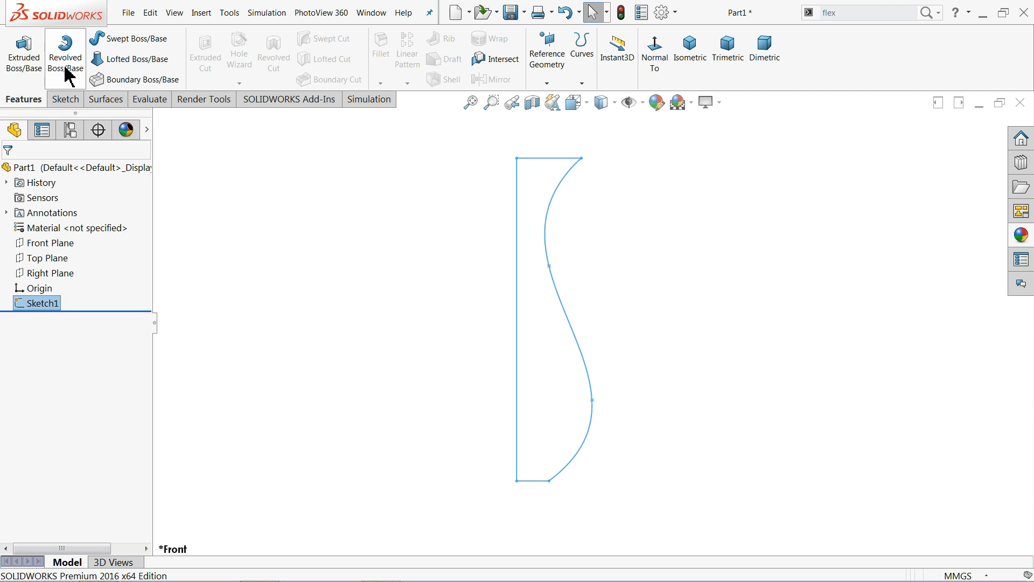
left_click(65, 53)
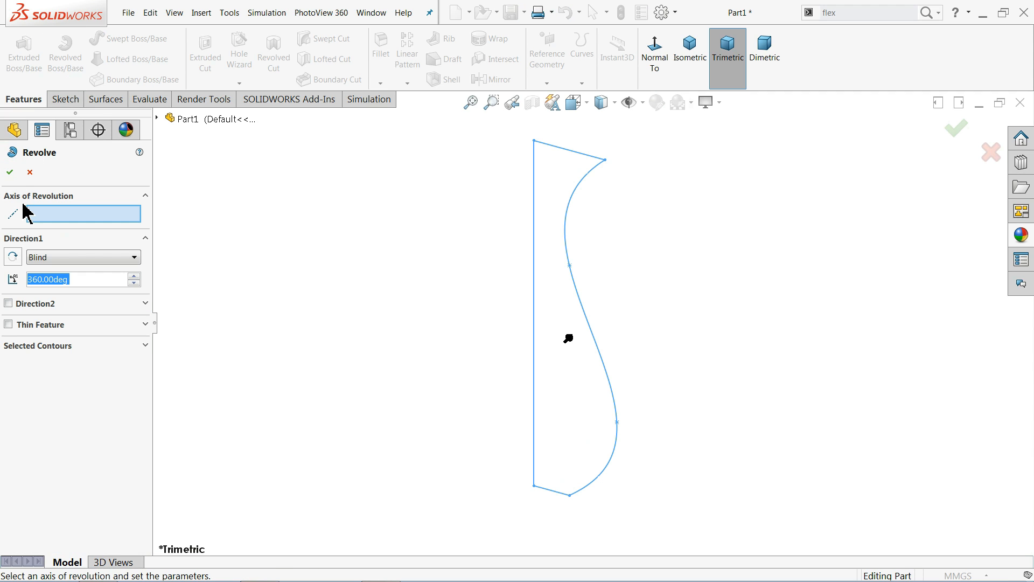
mouse_move(129, 224)
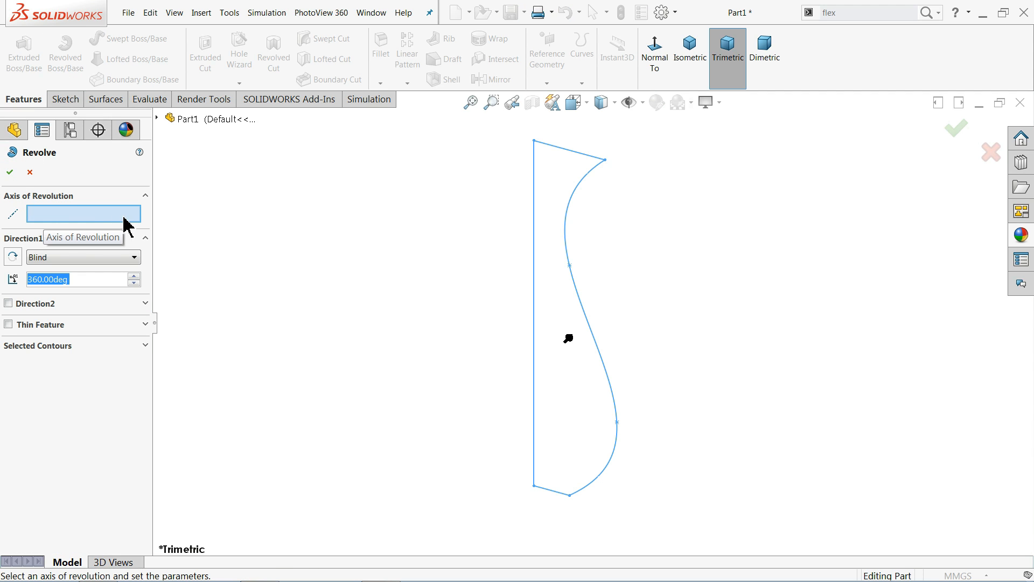
left_click(533, 277)
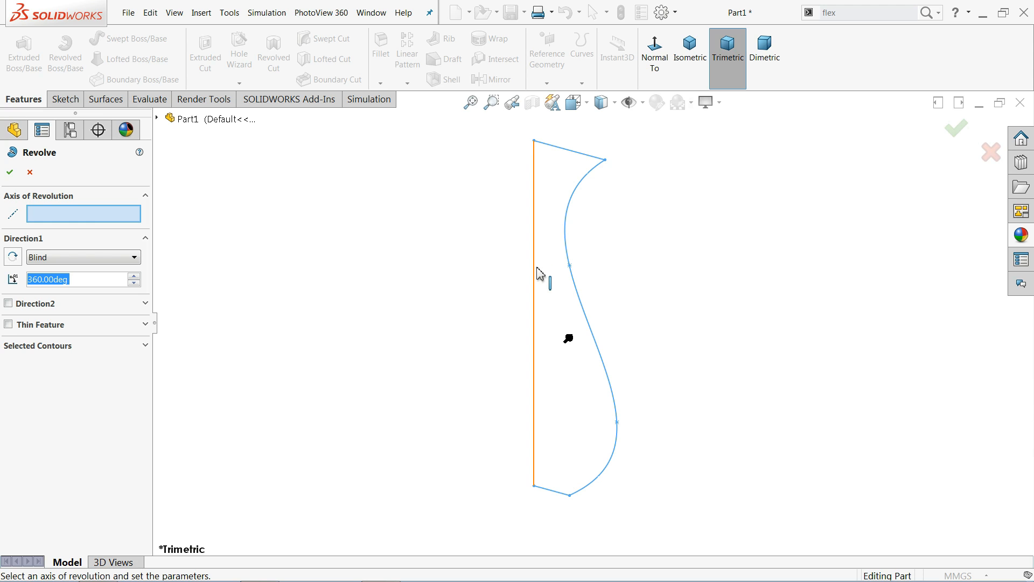
left_click(534, 277)
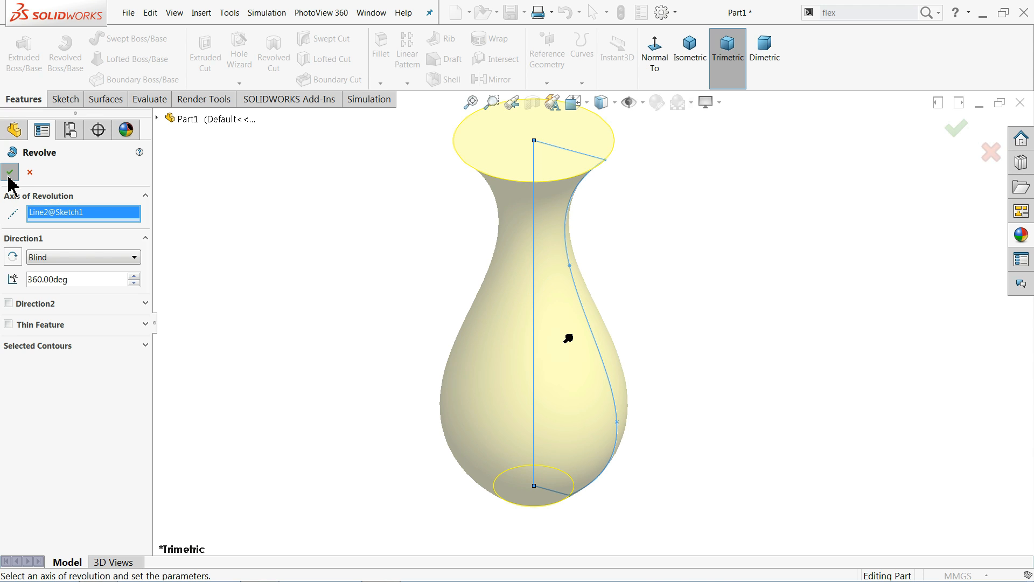
left_click(10, 172)
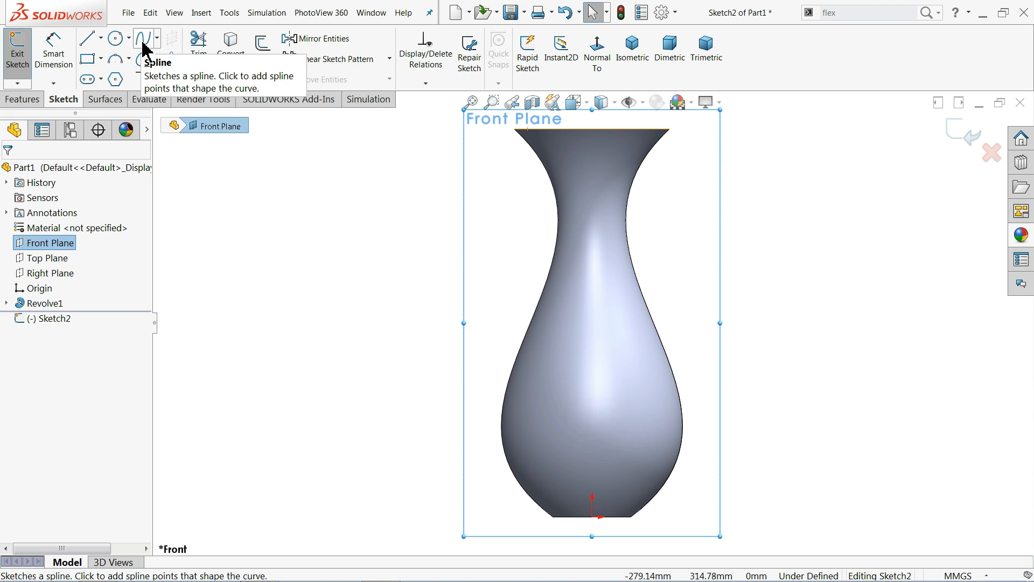
Step: Draw a spline rib curve on the Front Plane starting at the vase base
left_click(144, 38)
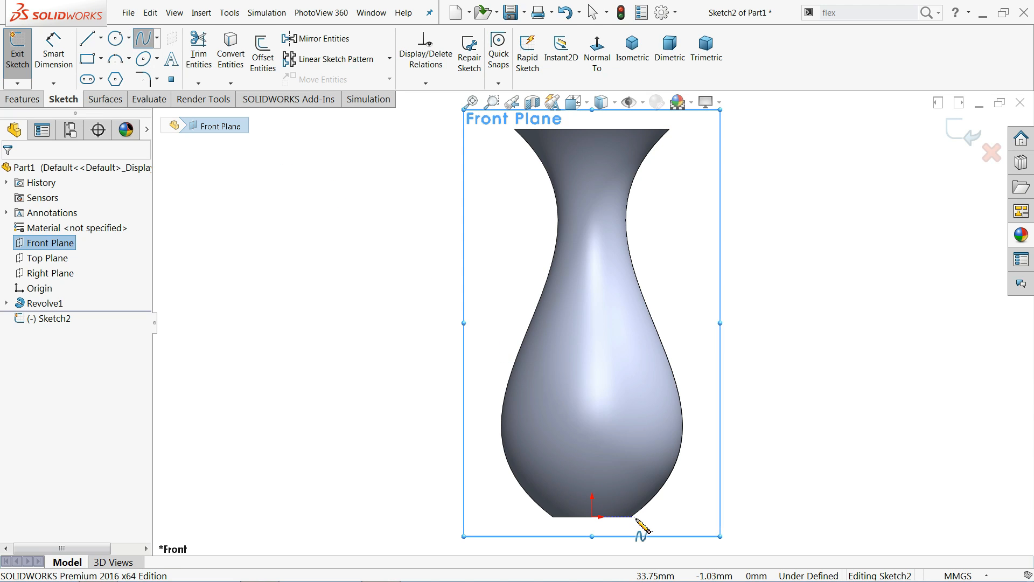
left_click(637, 520)
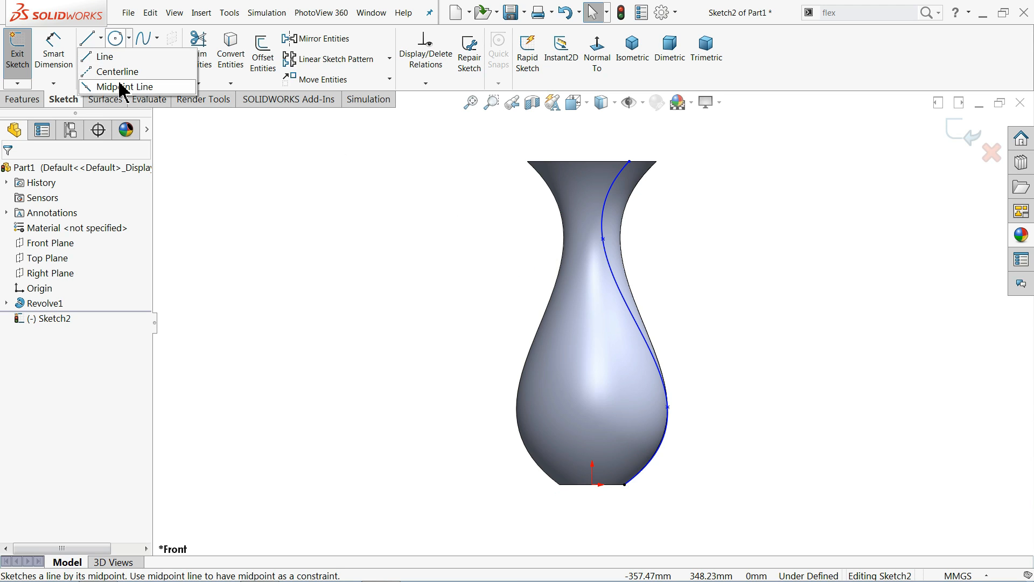
left_click(103, 56)
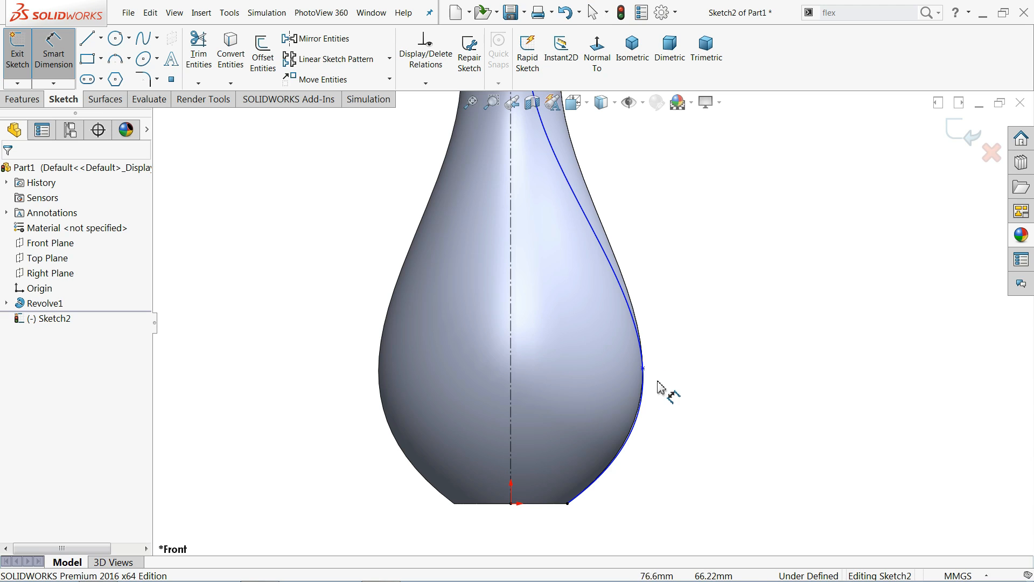
Step: Dimension the rib curve's bulge point height and its offset from the centerline
left_click(643, 367)
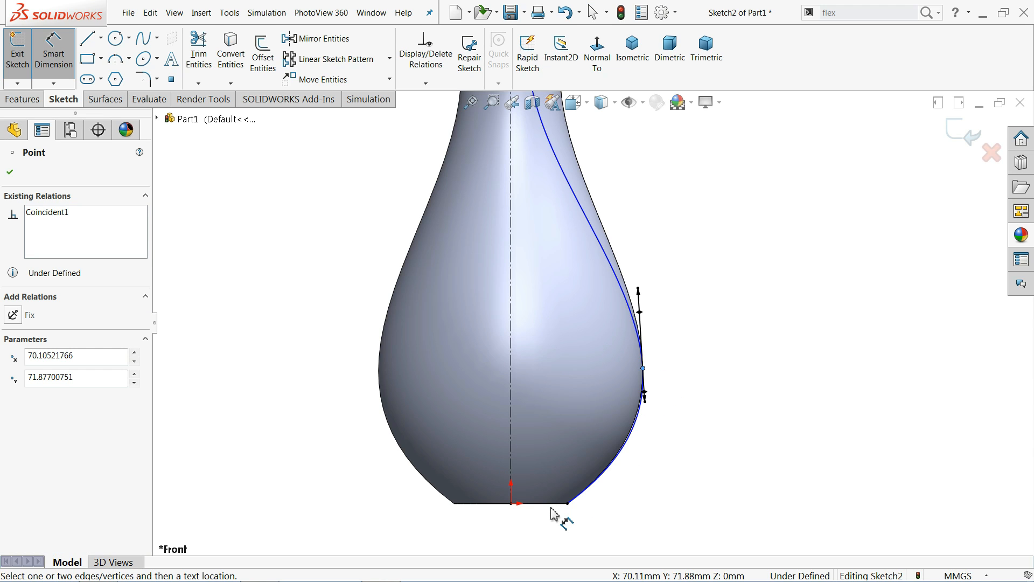
mouse_move(517, 509)
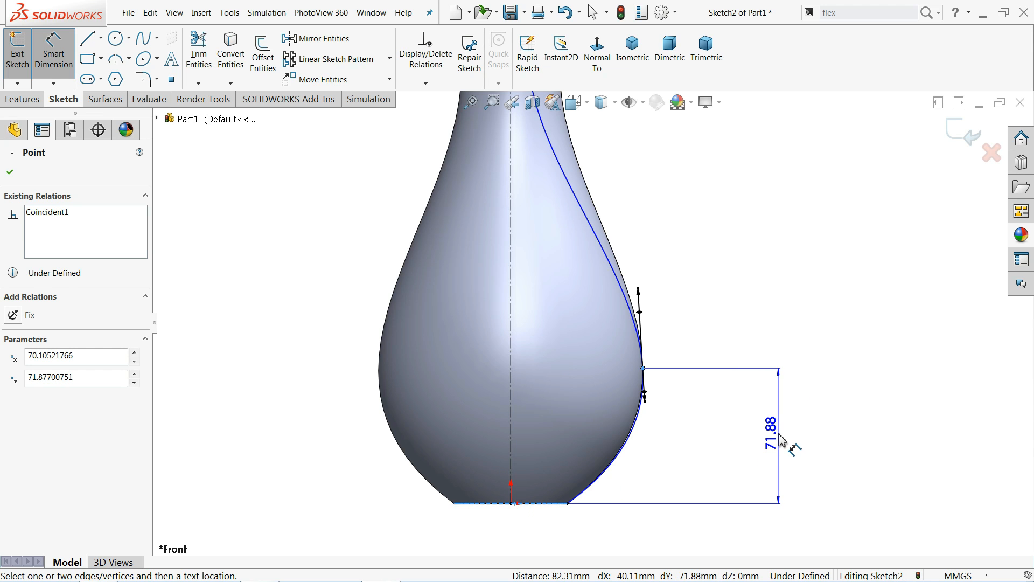
left_click(769, 441)
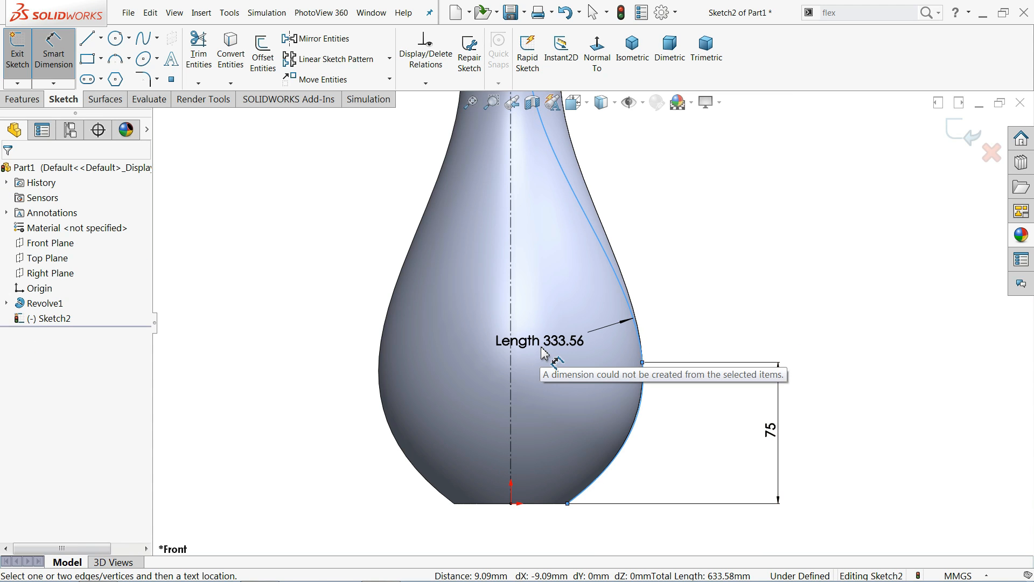
key("Delete")
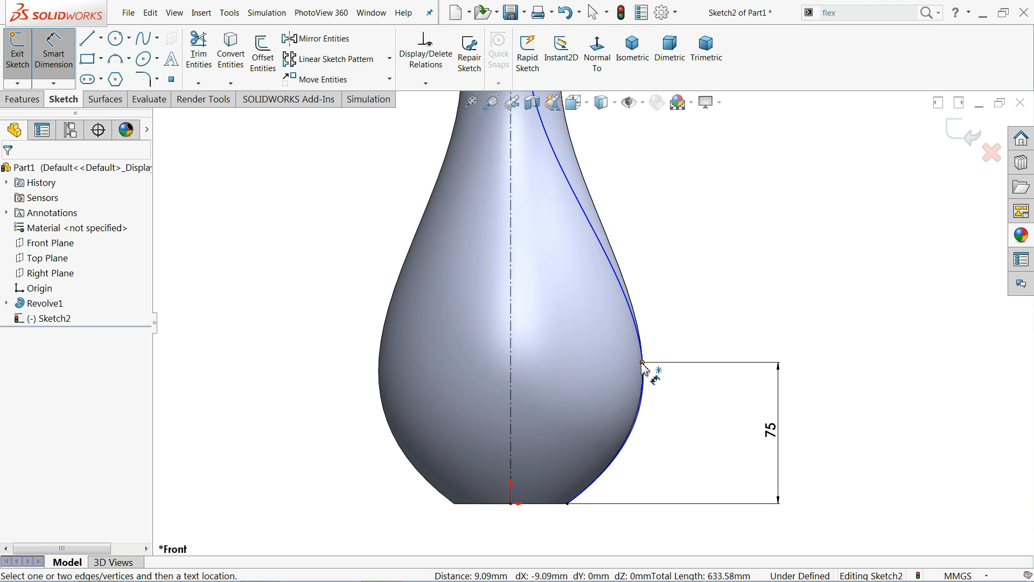
left_click(638, 330)
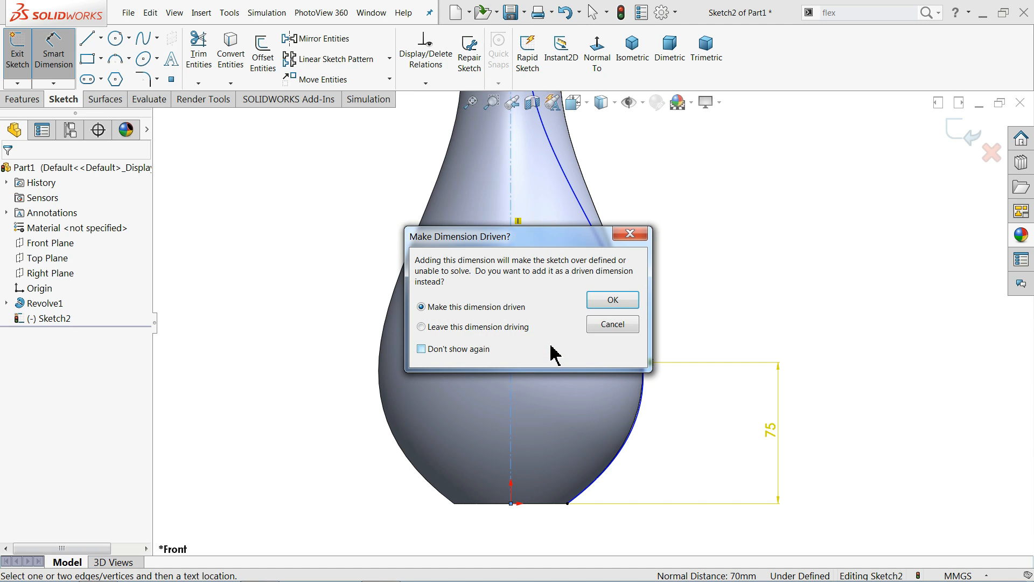
left_click(611, 299)
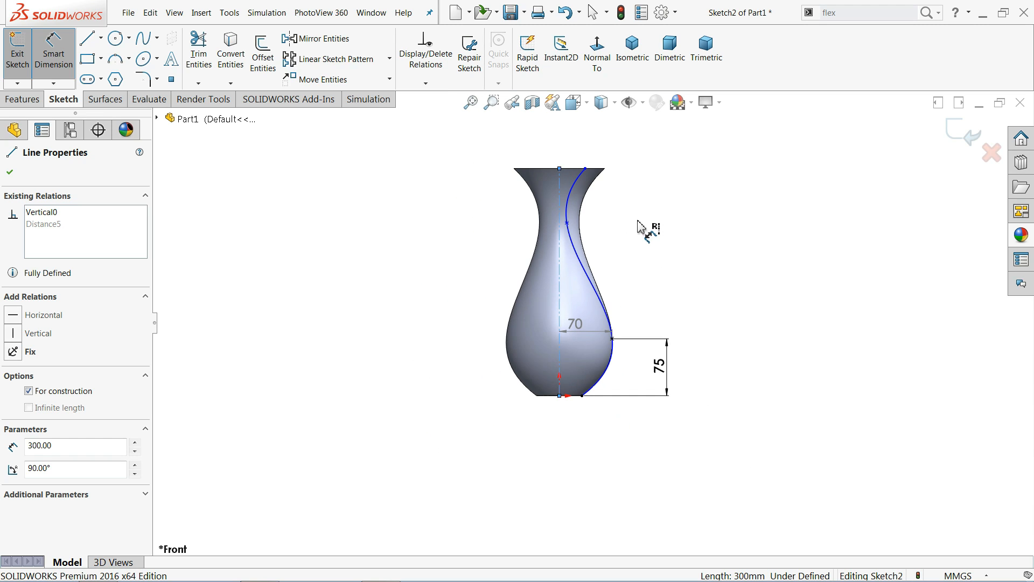
scroll("up", 3)
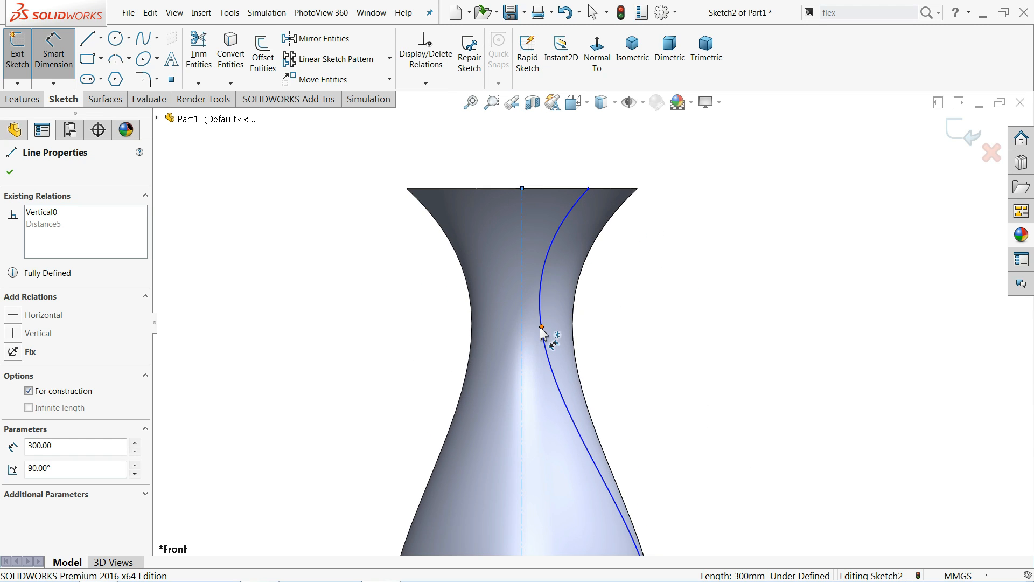
Step: Dimension the neck point's centerline offset and the curve top's offset to the rim
left_click(523, 328)
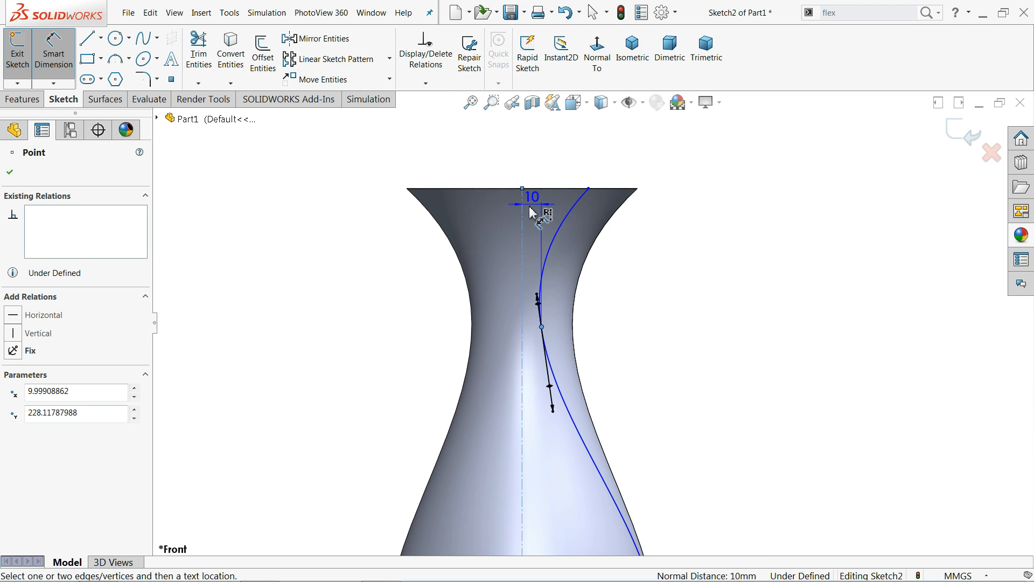
left_click_drag(532, 201, 534, 129)
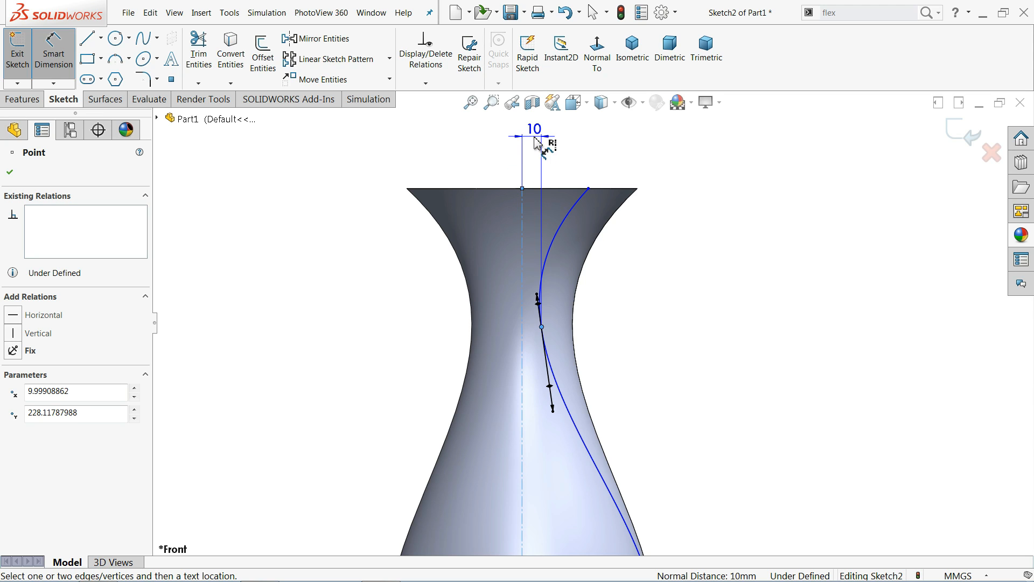
left_click(534, 132)
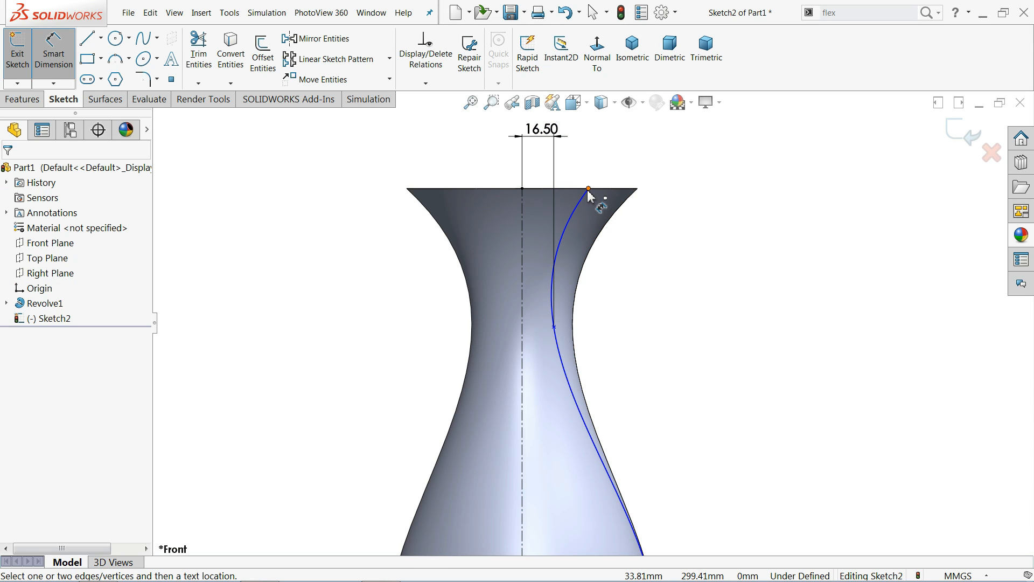
left_click(587, 189)
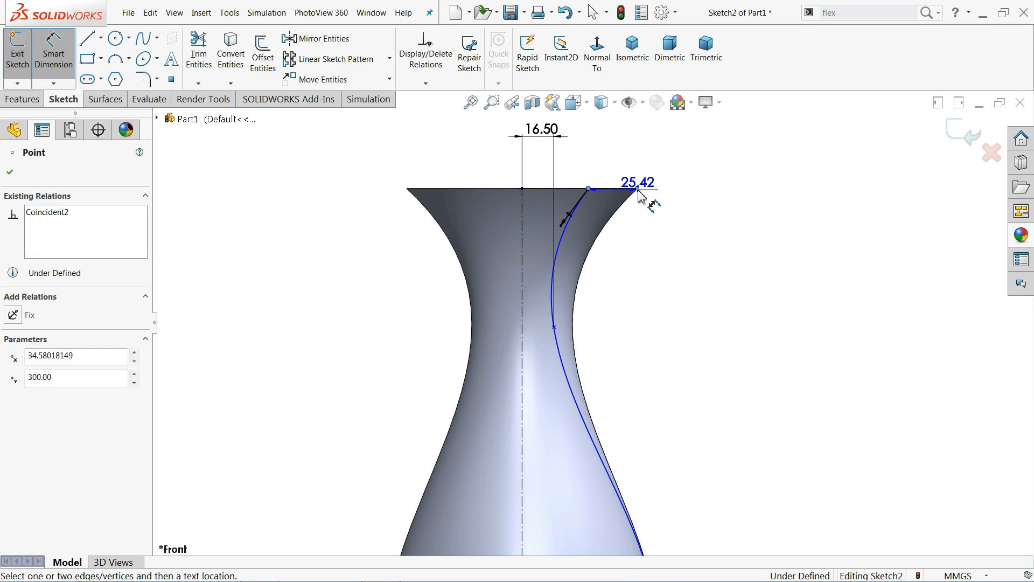
left_click(640, 191)
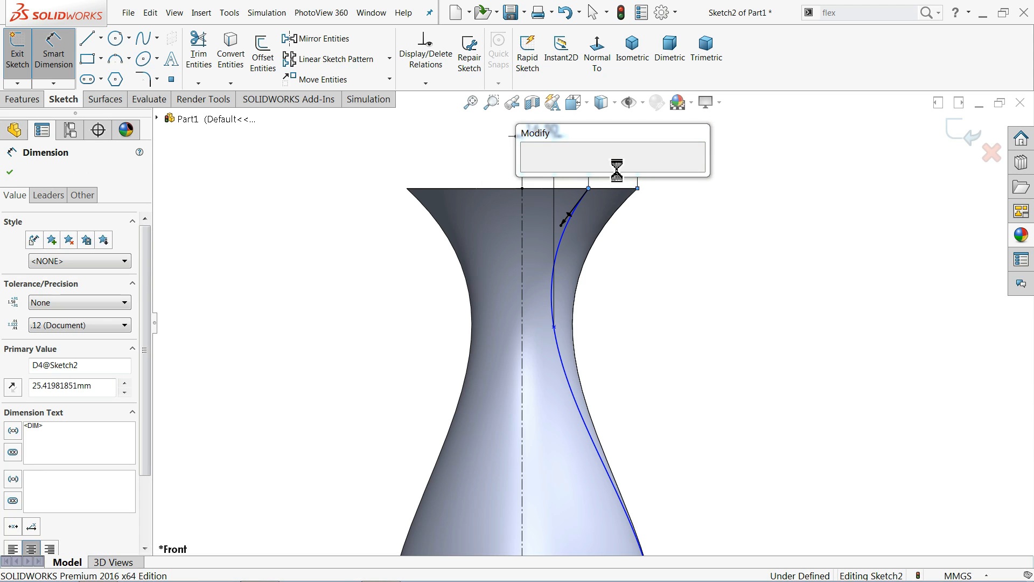
left_click(616, 170)
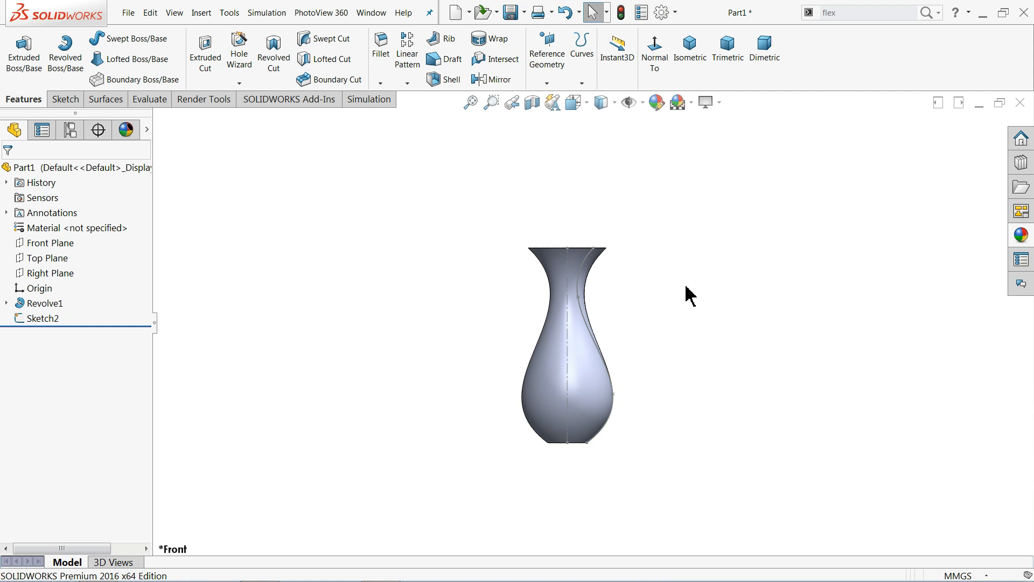
Step: Sweep a 40 mm circular profile along Sketch2, aligned with end faces
left_click_drag(689, 295, 659, 356)
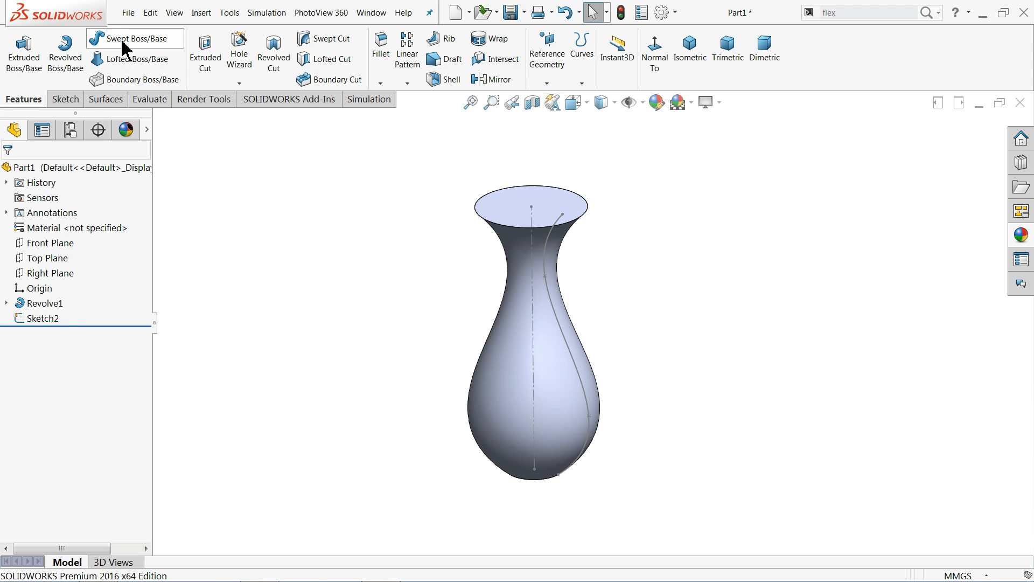
left_click(129, 38)
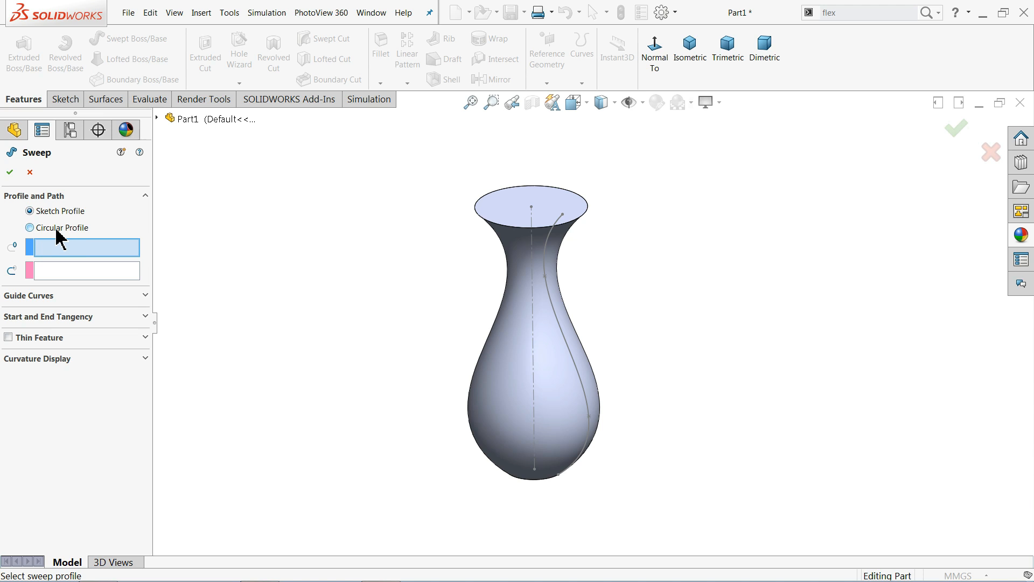
left_click(31, 228)
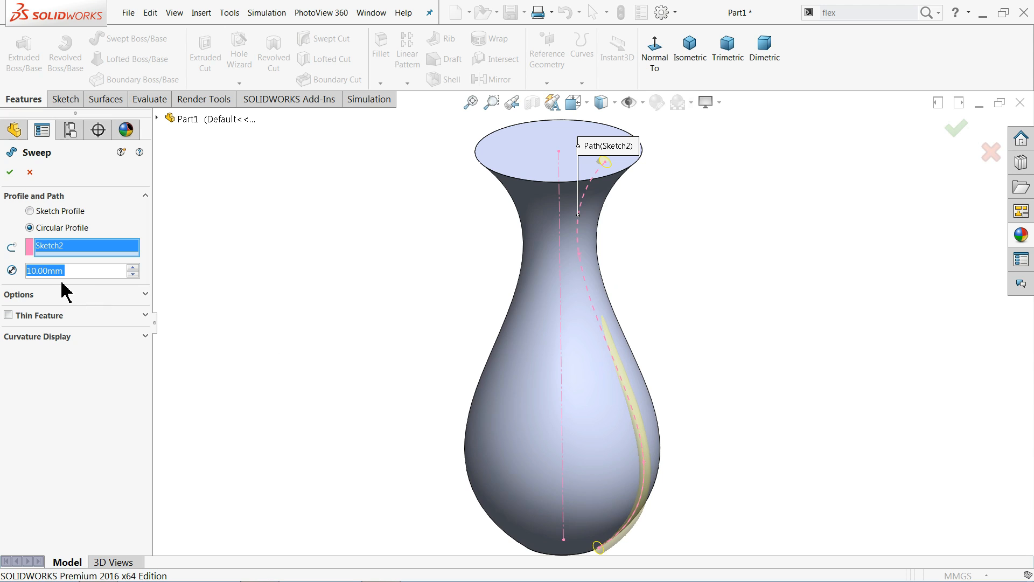
type("40.00mm")
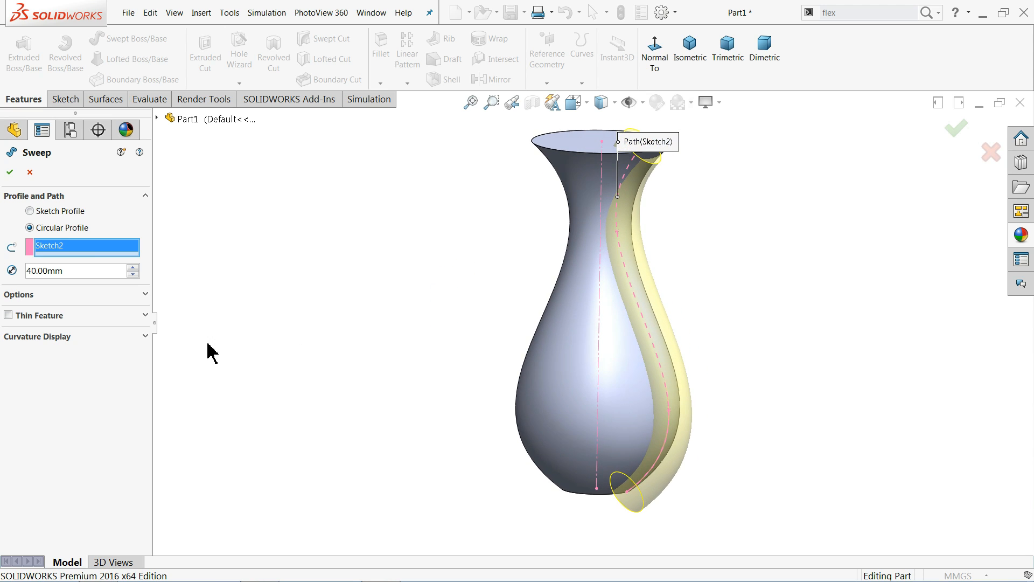
left_click(19, 294)
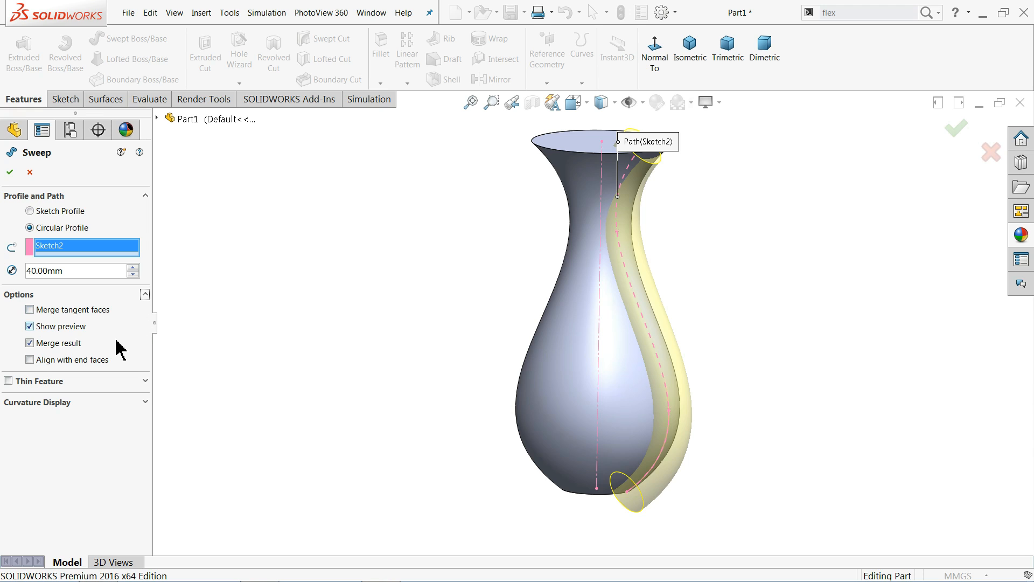
left_click(29, 359)
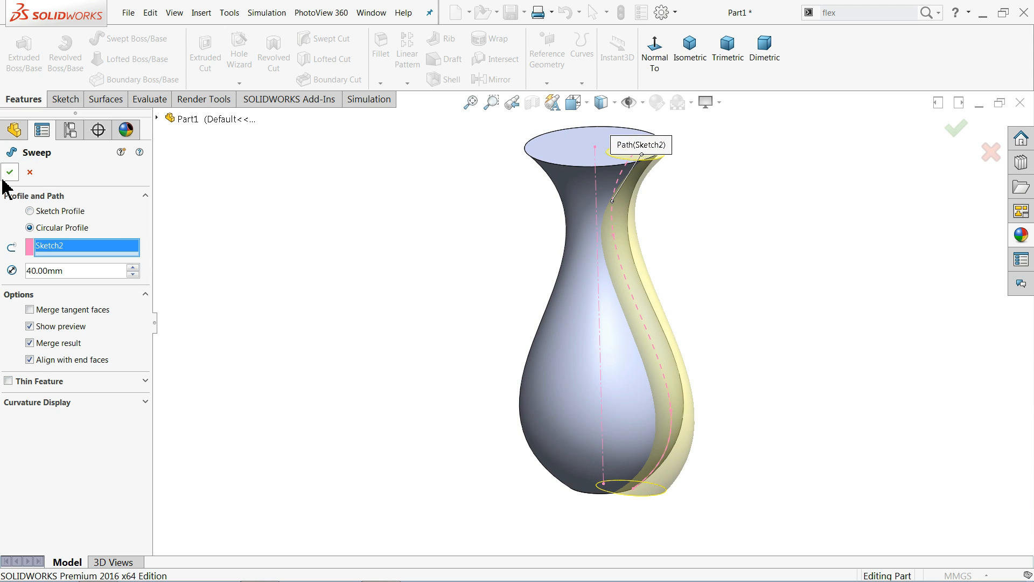
left_click(9, 171)
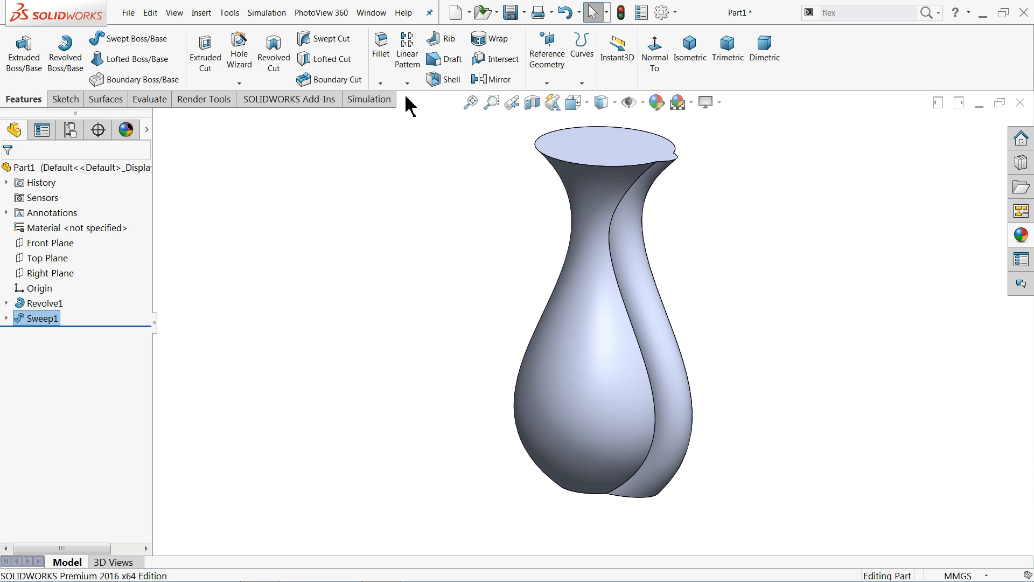
Step: Circular-pattern Sweep1 into 12 instances over 360° around the vase axis
left_click(407, 82)
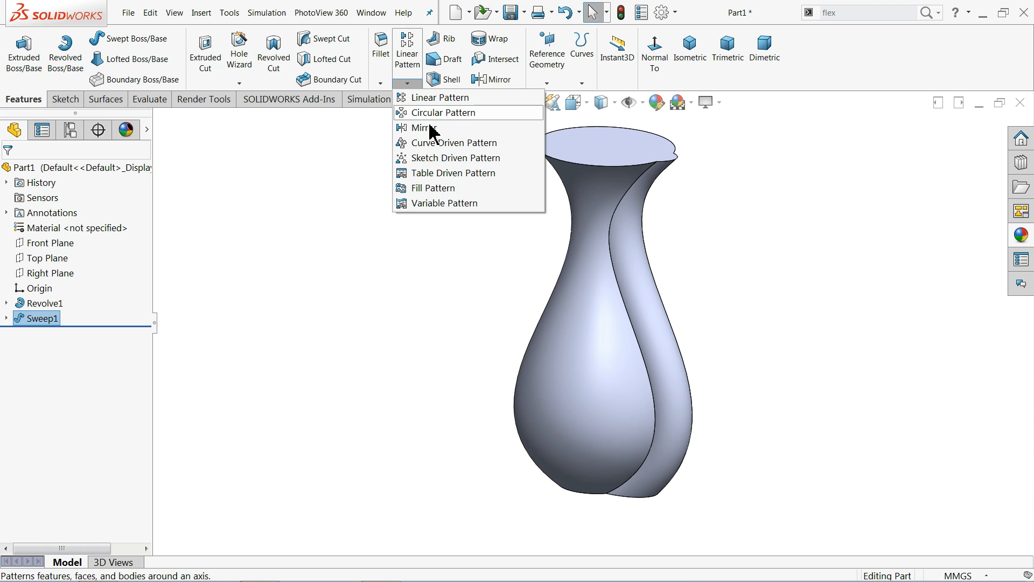
left_click(440, 112)
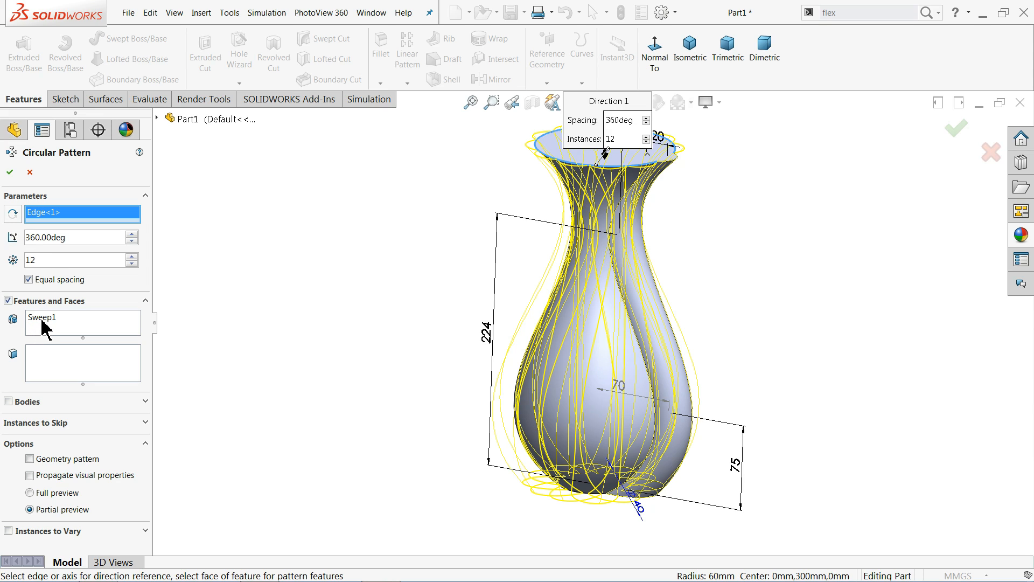
left_click(66, 318)
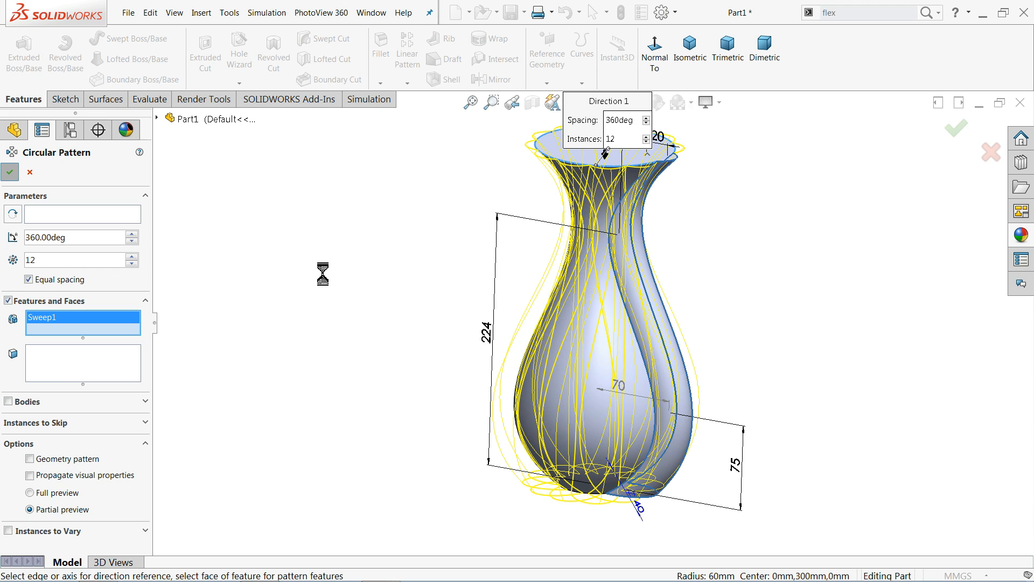
left_click(9, 172)
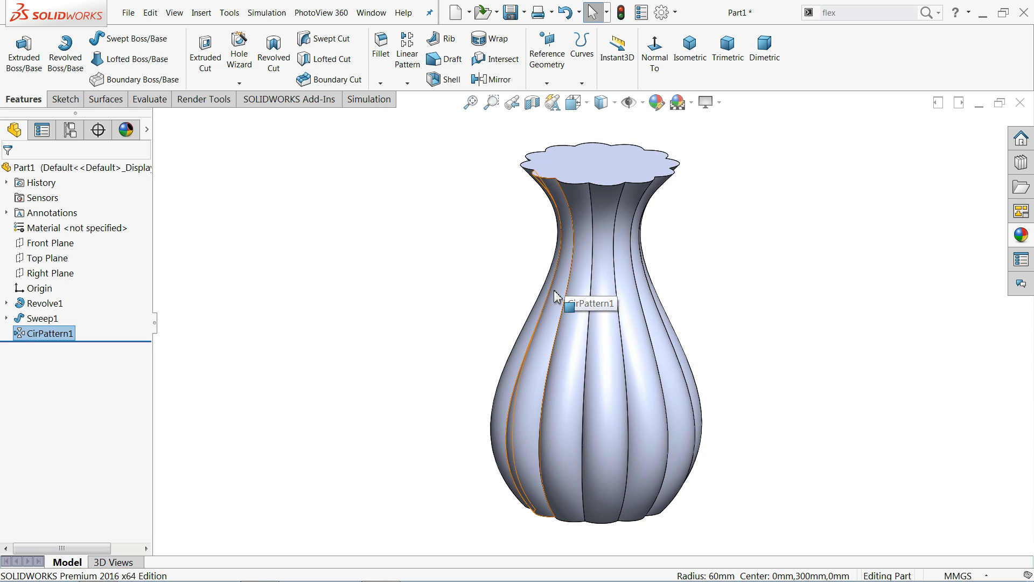
mouse_move(524, 293)
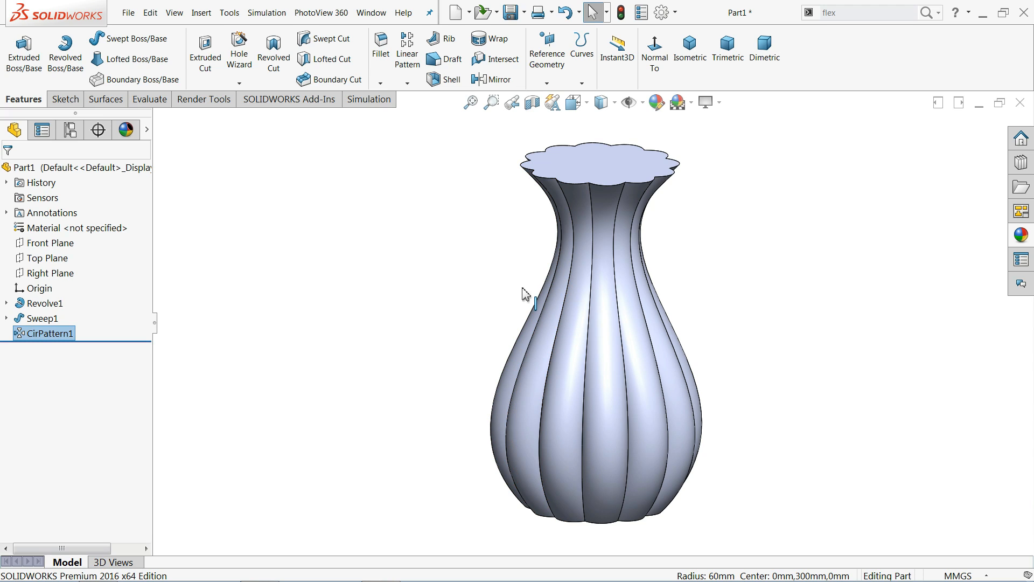
Step: Fillet all 12 connected rib edges with a 2 mm radius
left_click(379, 42)
type("2")
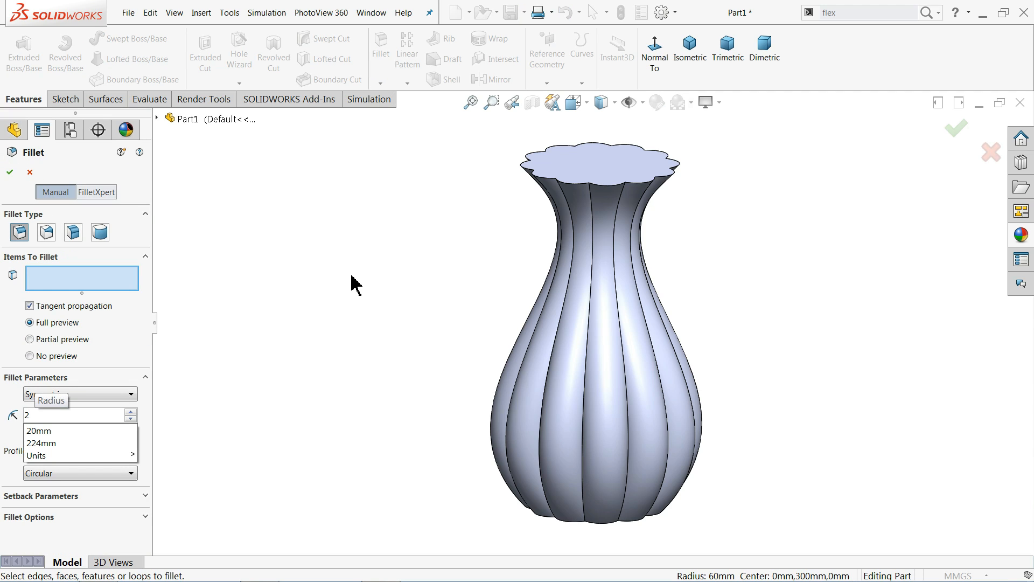
left_click(591, 300)
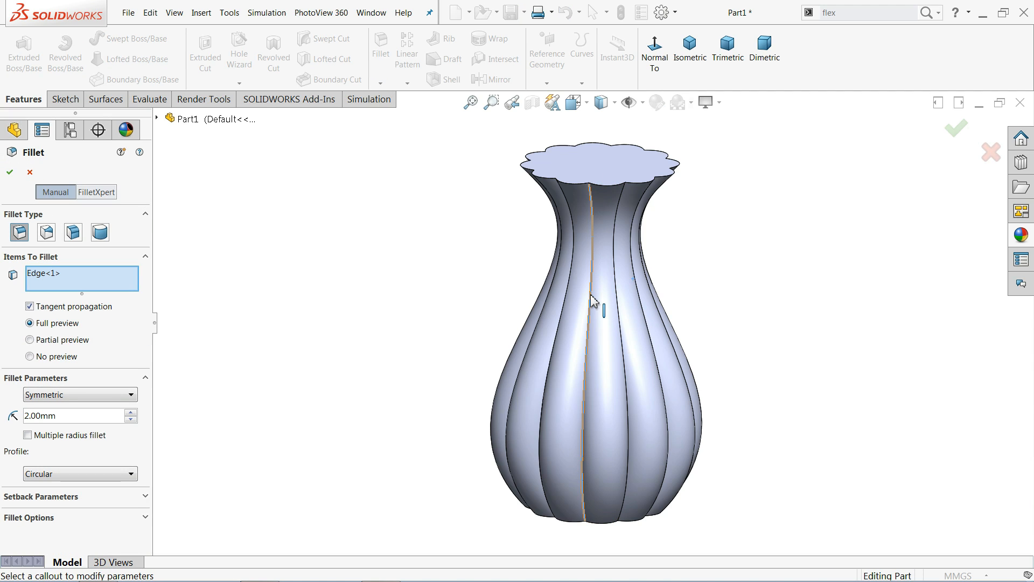
left_click(593, 294)
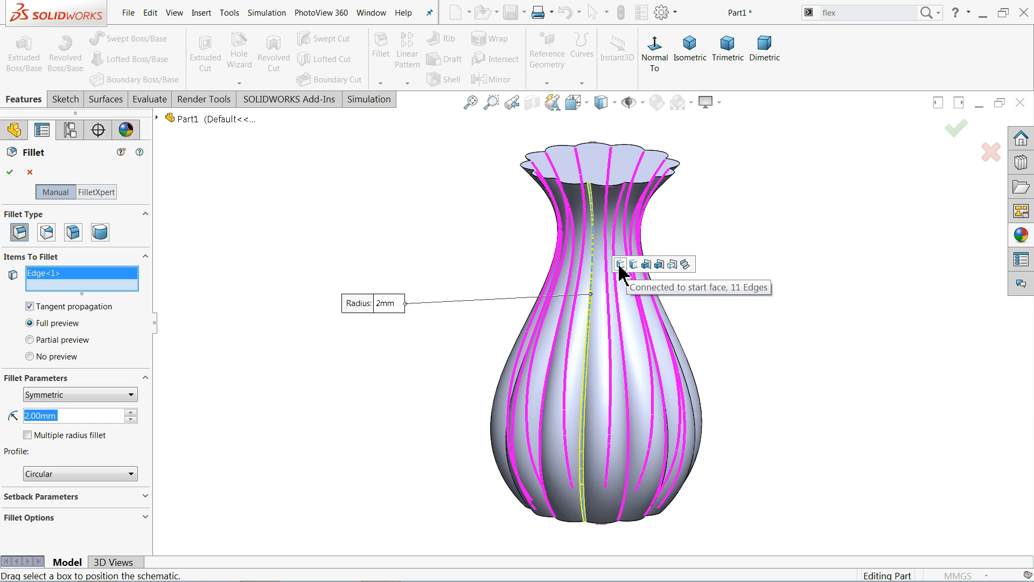
left_click(620, 264)
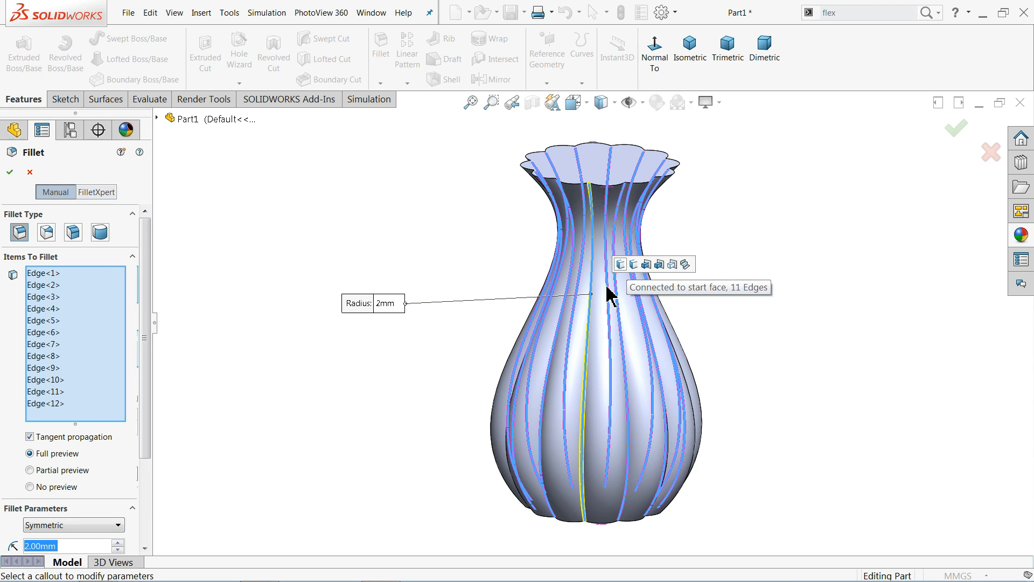
mouse_move(449, 381)
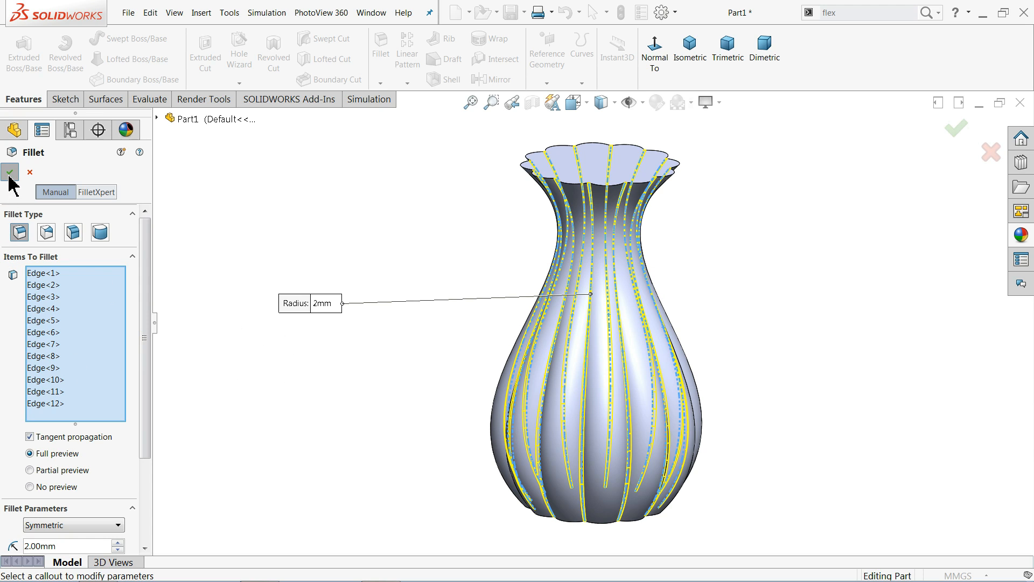
left_click(10, 173)
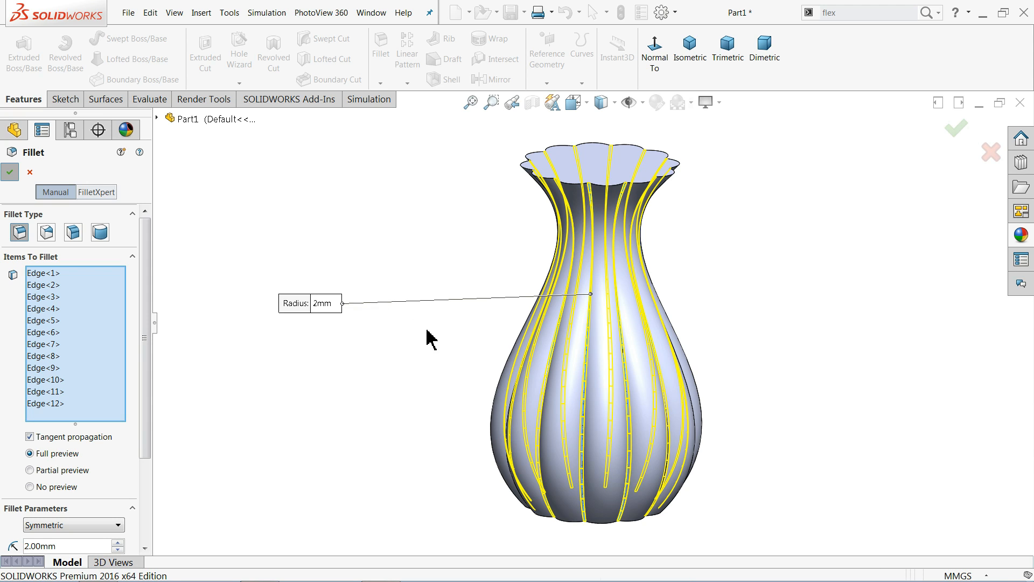
left_click(10, 172)
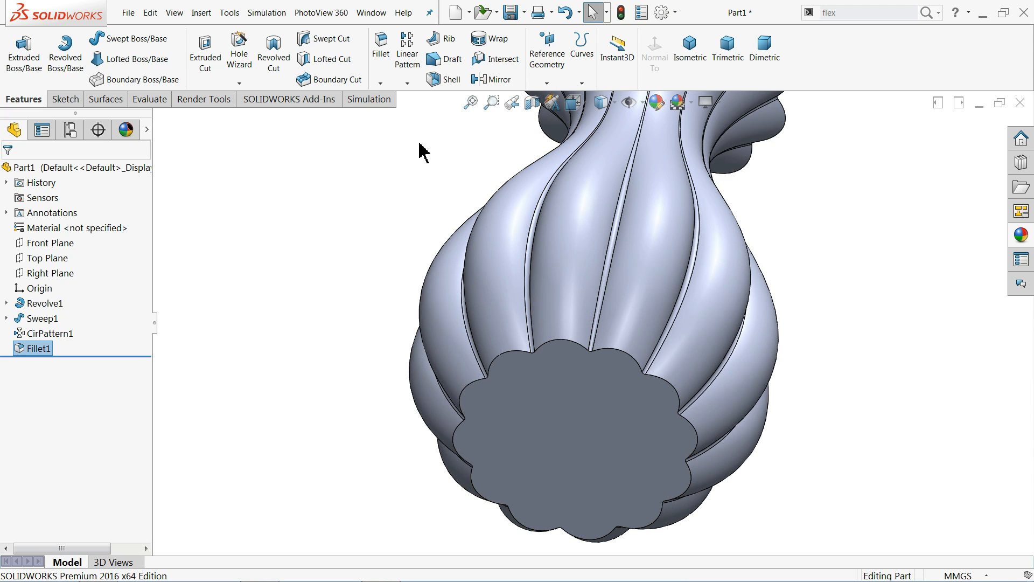
Step: Fillet the full scalloped base edge loop with a 5 mm radius
left_click(380, 47)
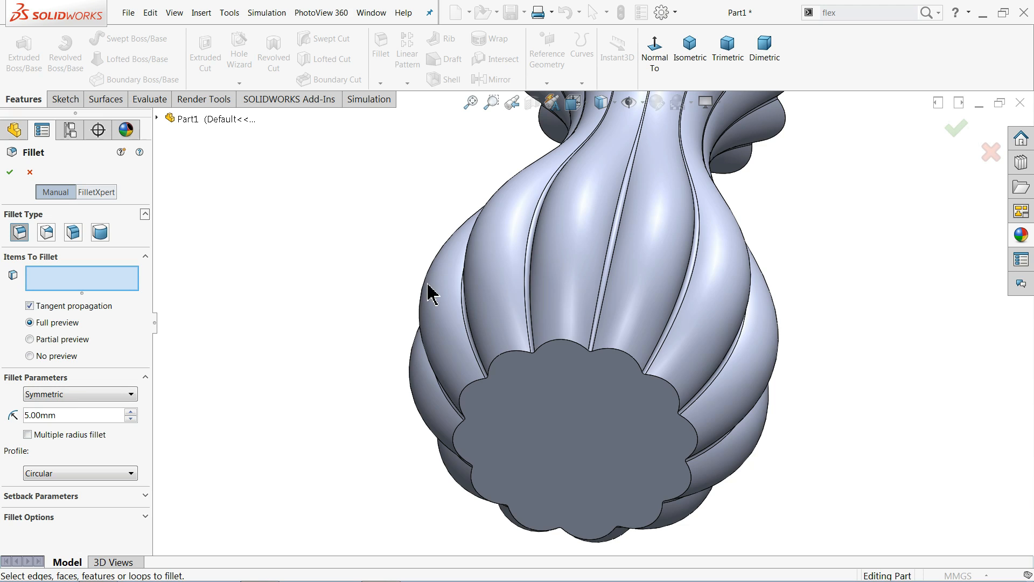
left_click(501, 359)
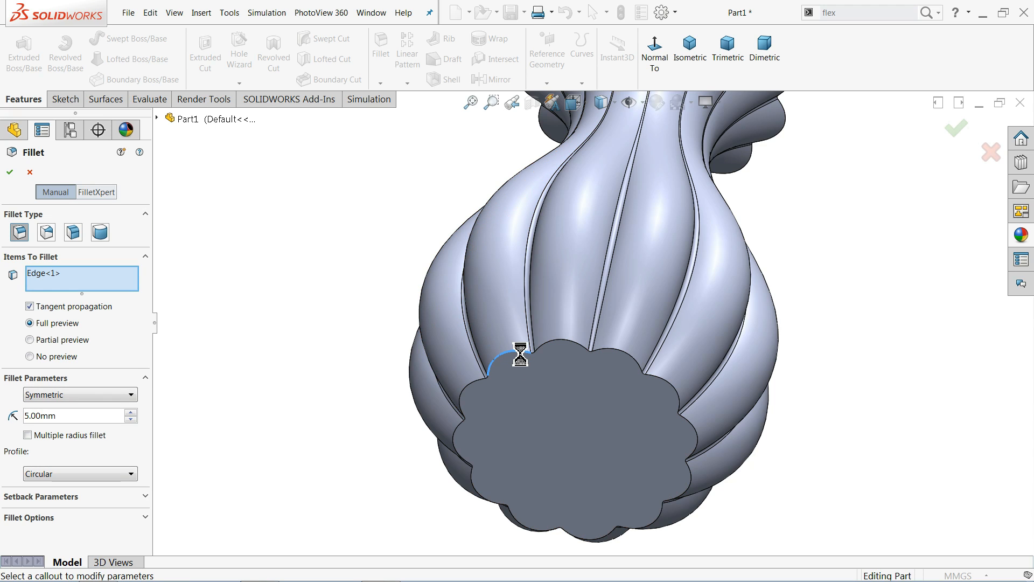
left_click(517, 349)
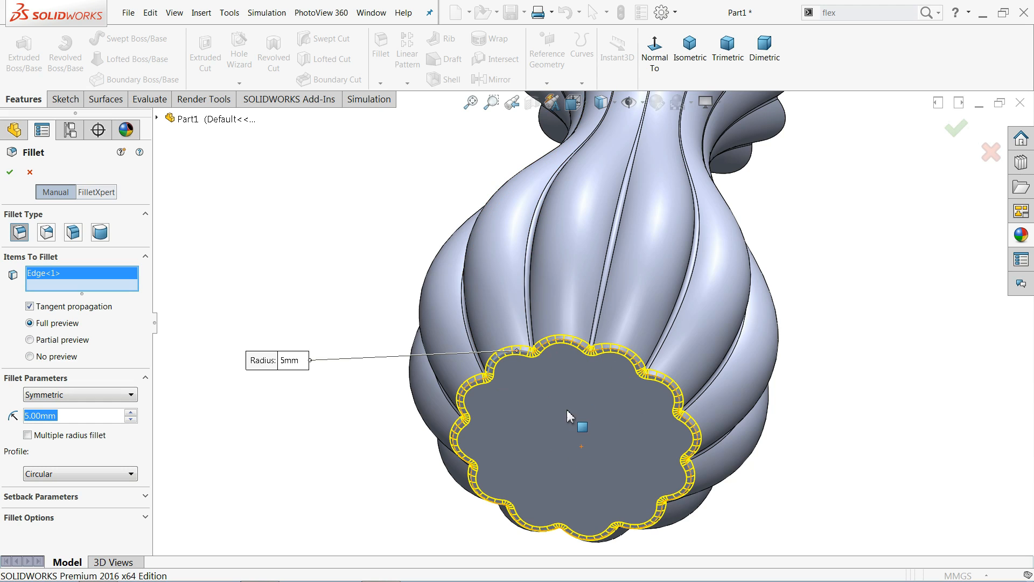
mouse_move(166, 311)
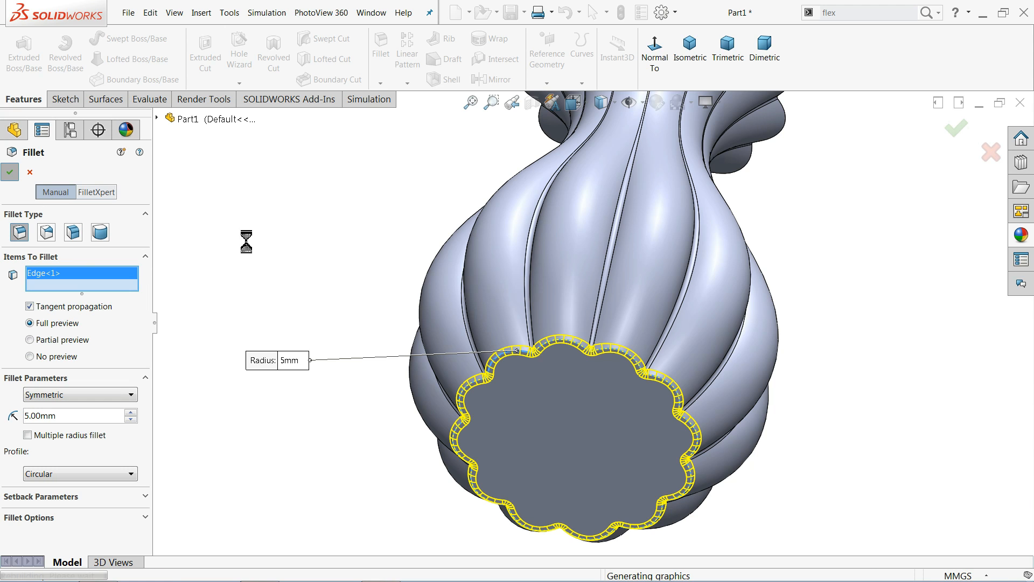
left_click(10, 172)
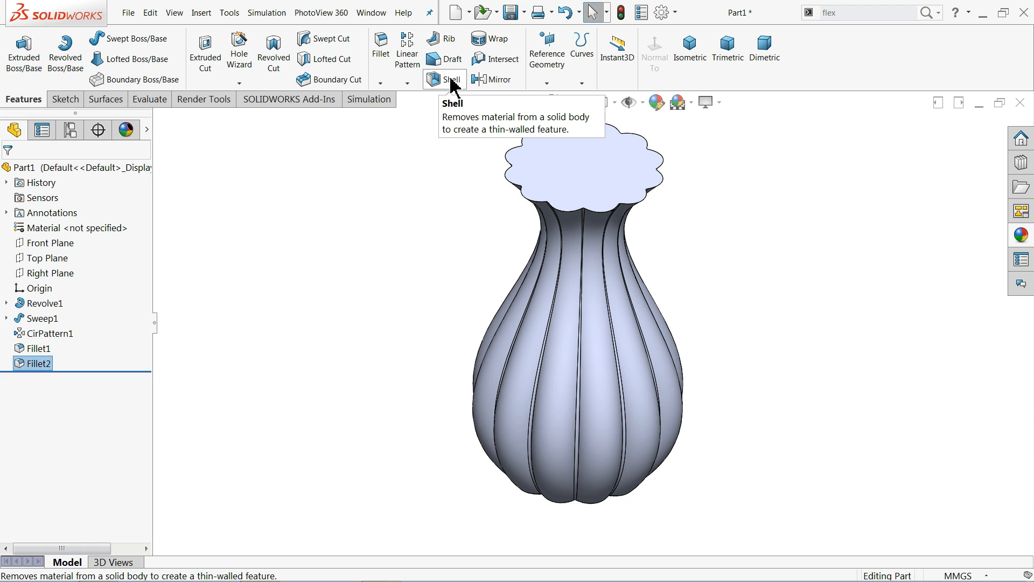
Step: Shell the vase with a 5 mm wall, removing the top face to leave it open
left_click(443, 79)
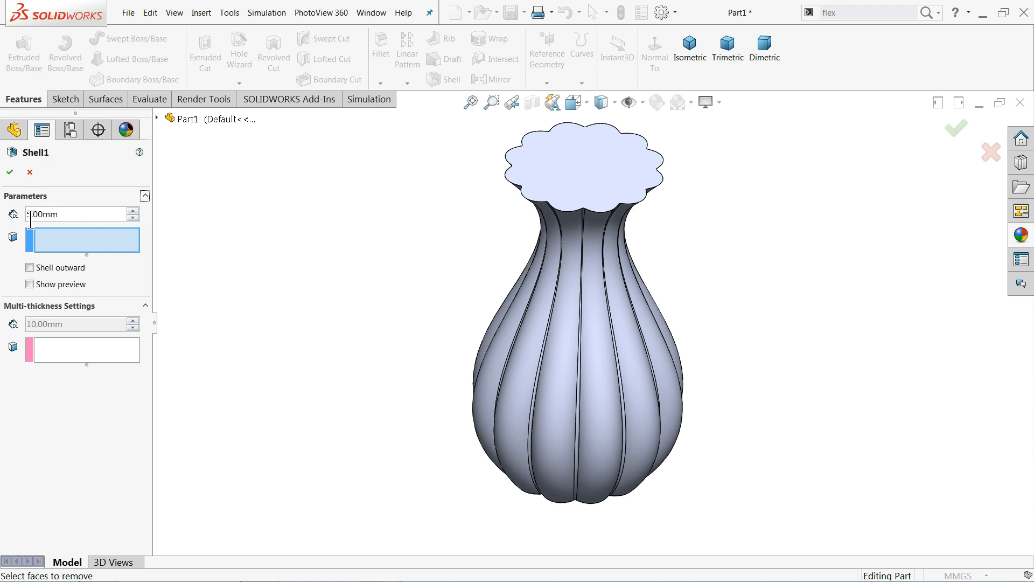
mouse_move(27, 230)
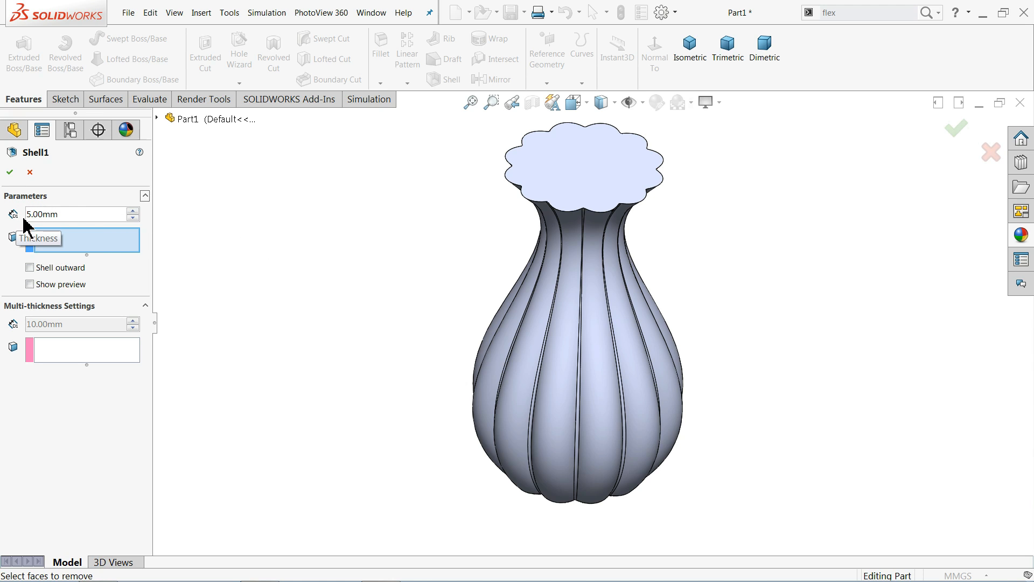
left_click(590, 163)
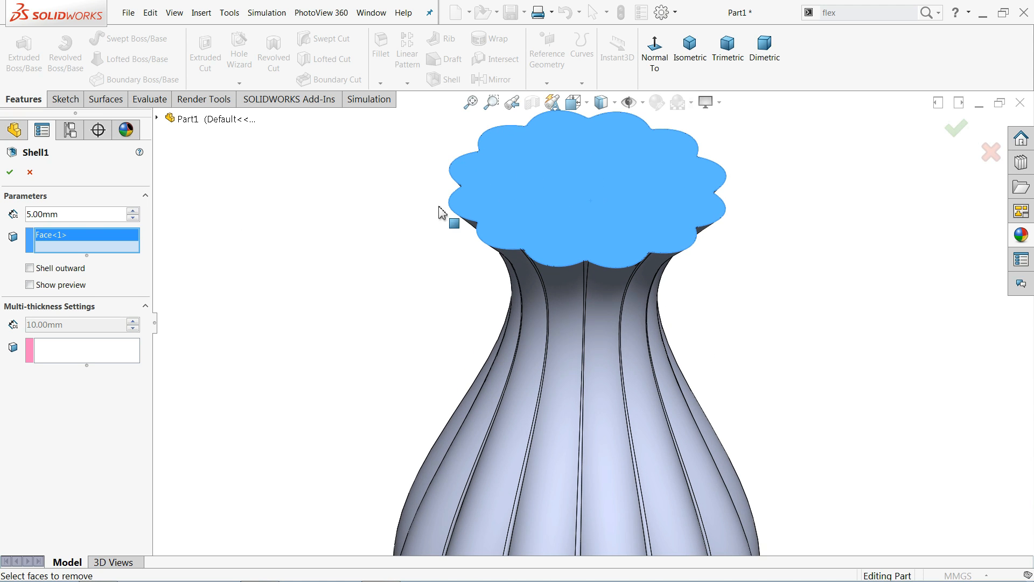
mouse_move(61, 311)
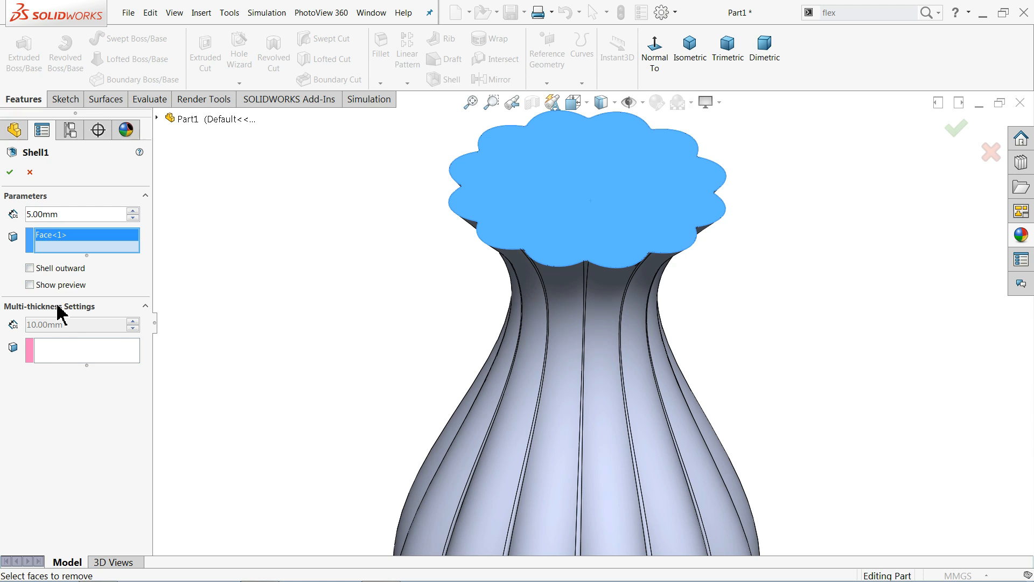
left_click(30, 285)
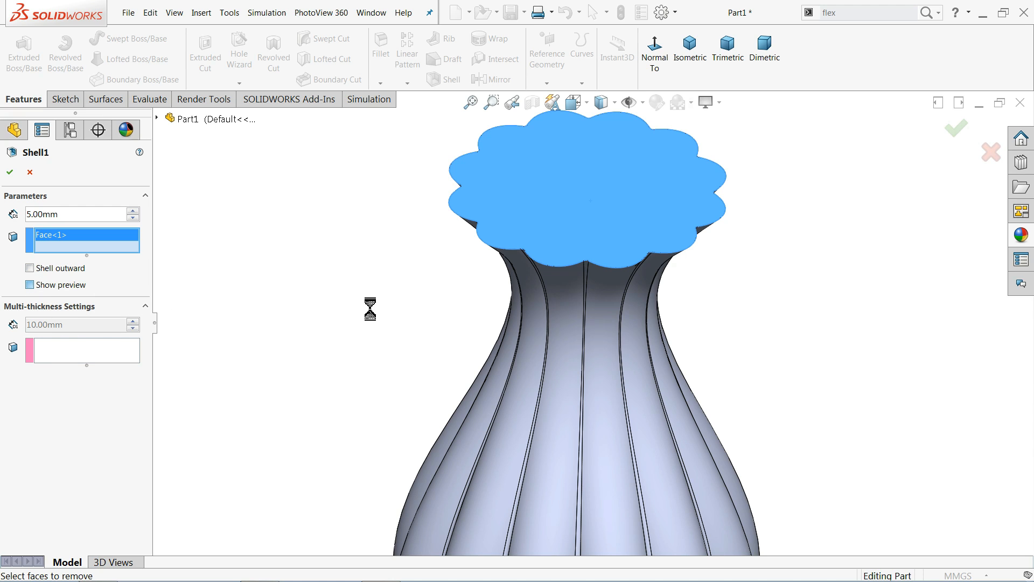
left_click(30, 285)
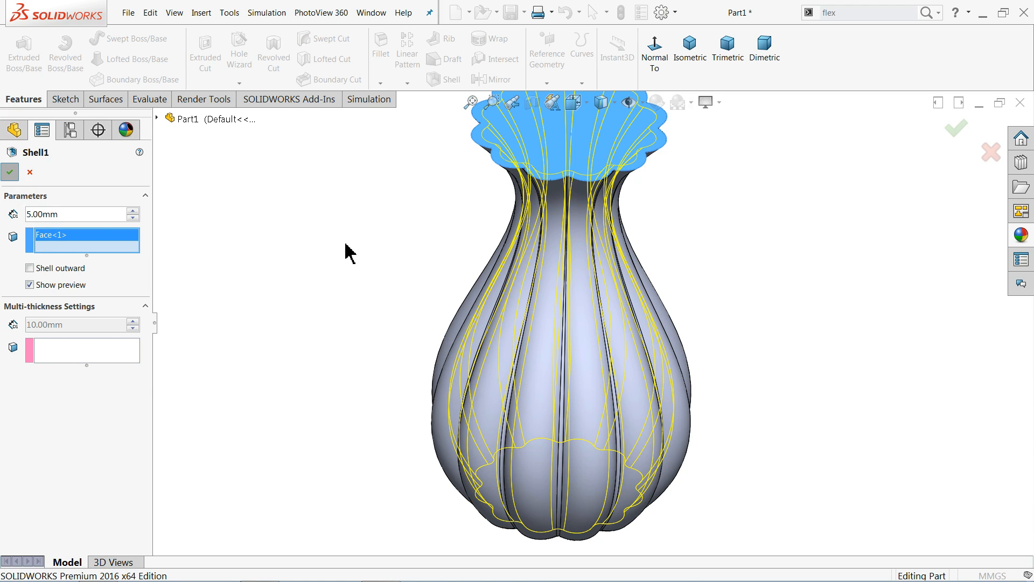
left_click(9, 173)
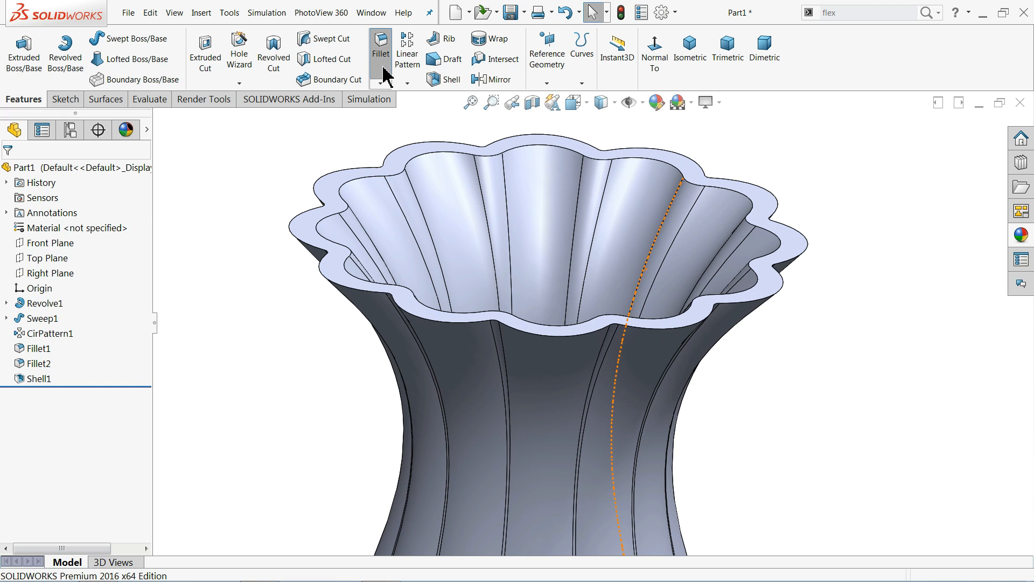
Step: Add a 2 mm fillet to the vase's top rim face (Fillet3)
left_click(381, 50)
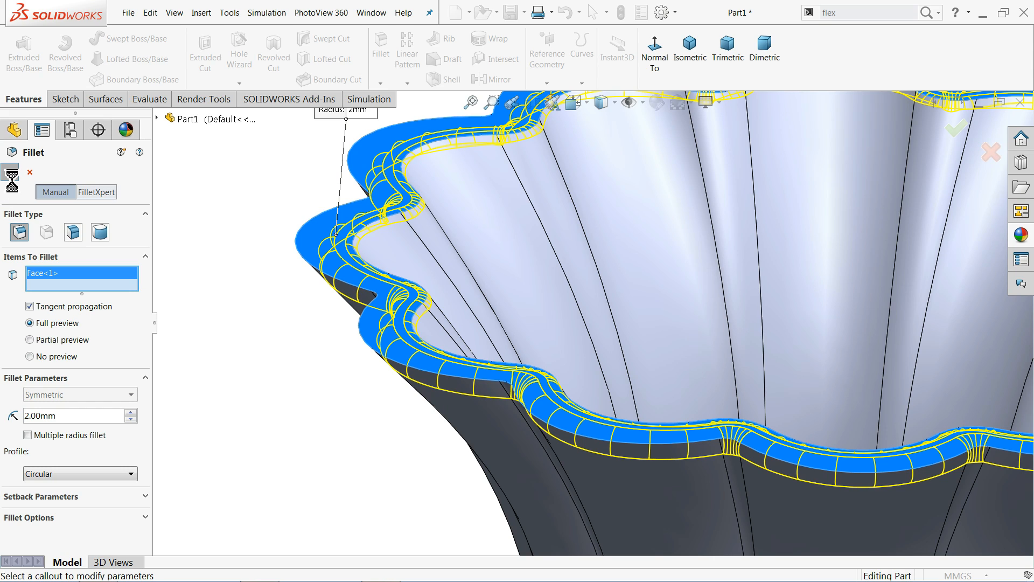
left_click(10, 172)
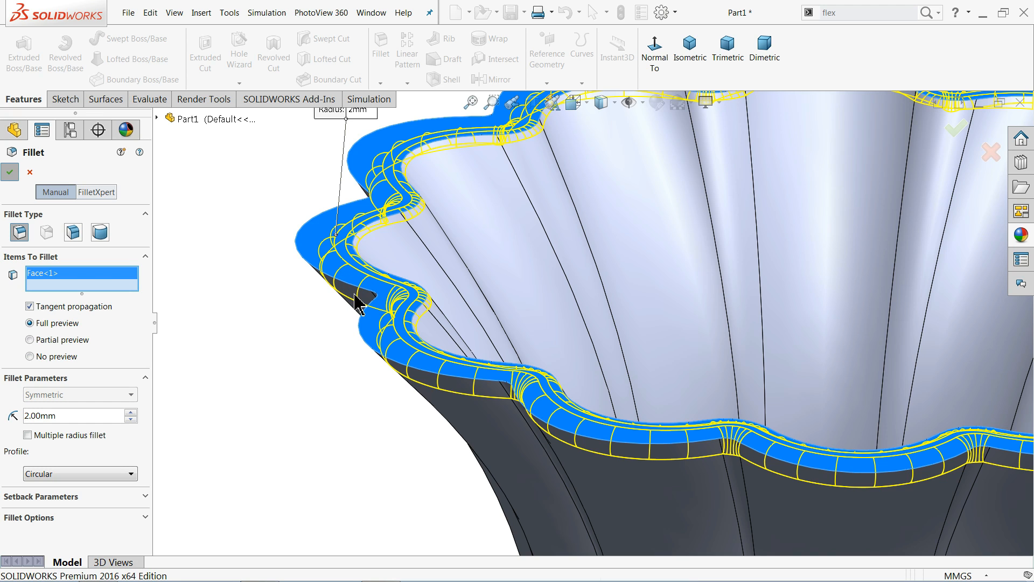
left_click(10, 172)
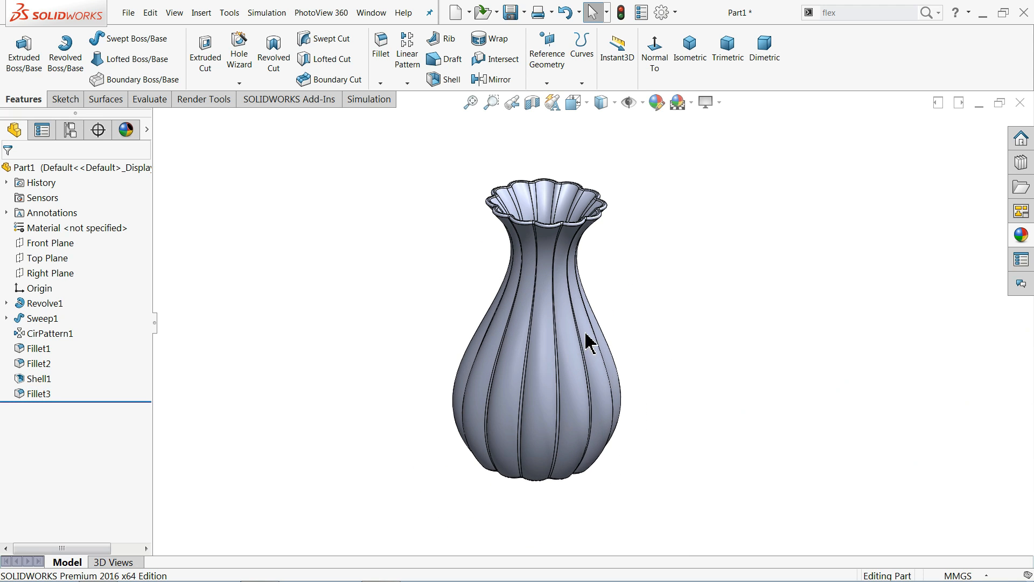
Step: Check the search scope options, then start a Flex feature via Insert > Features > Flex
left_click(575, 339)
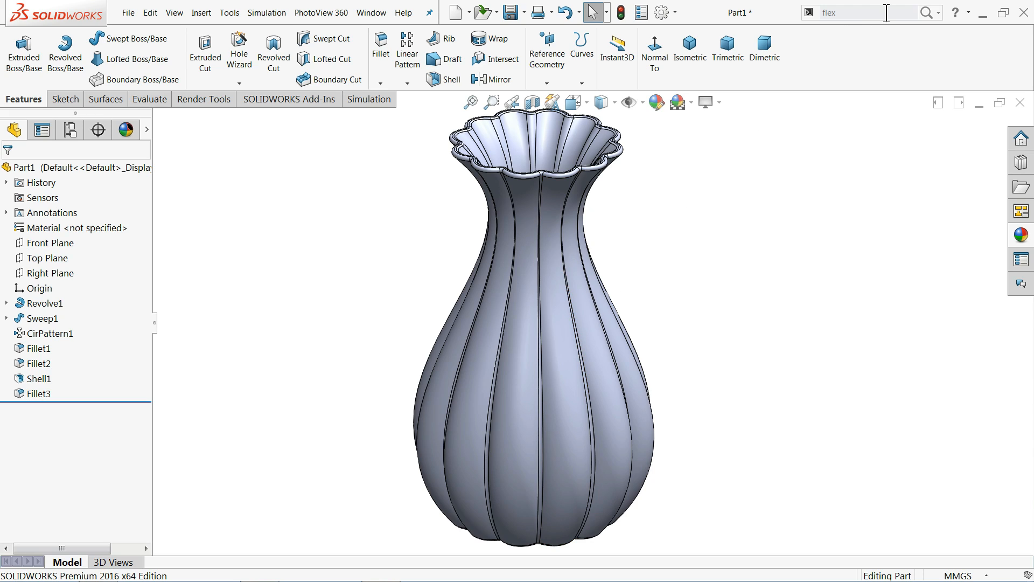
left_click(939, 12)
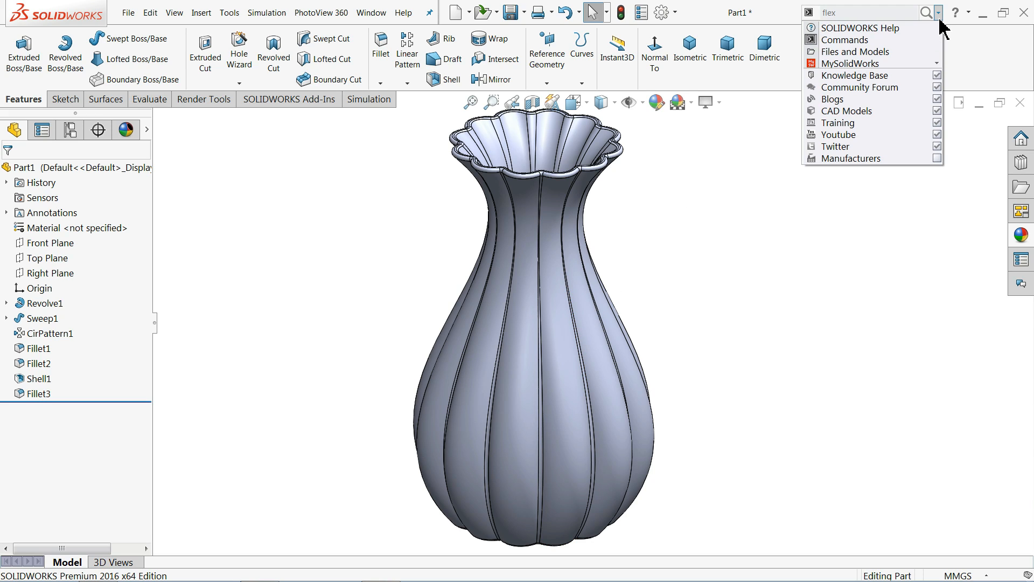
left_click(857, 12)
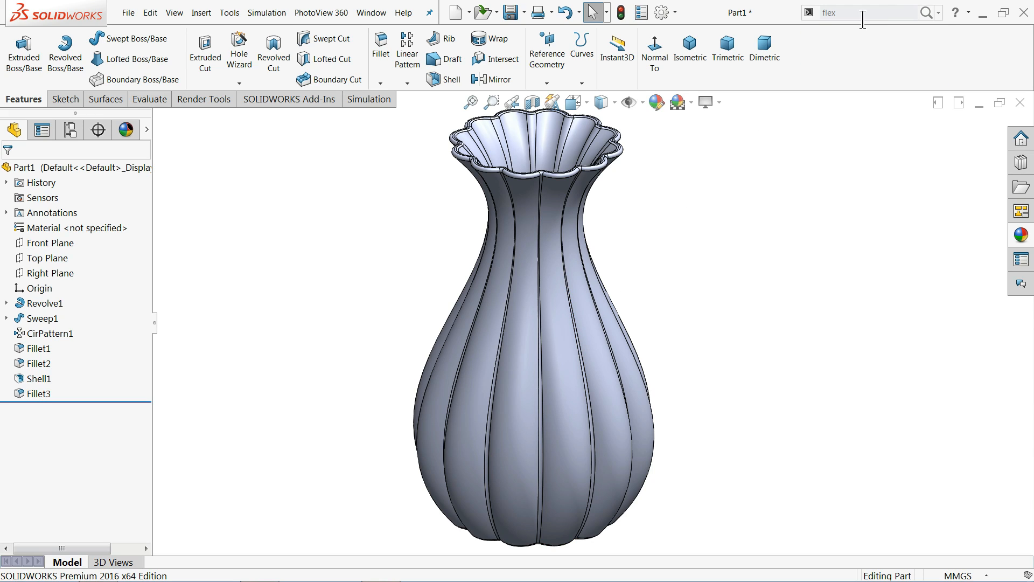
double_click(831, 12)
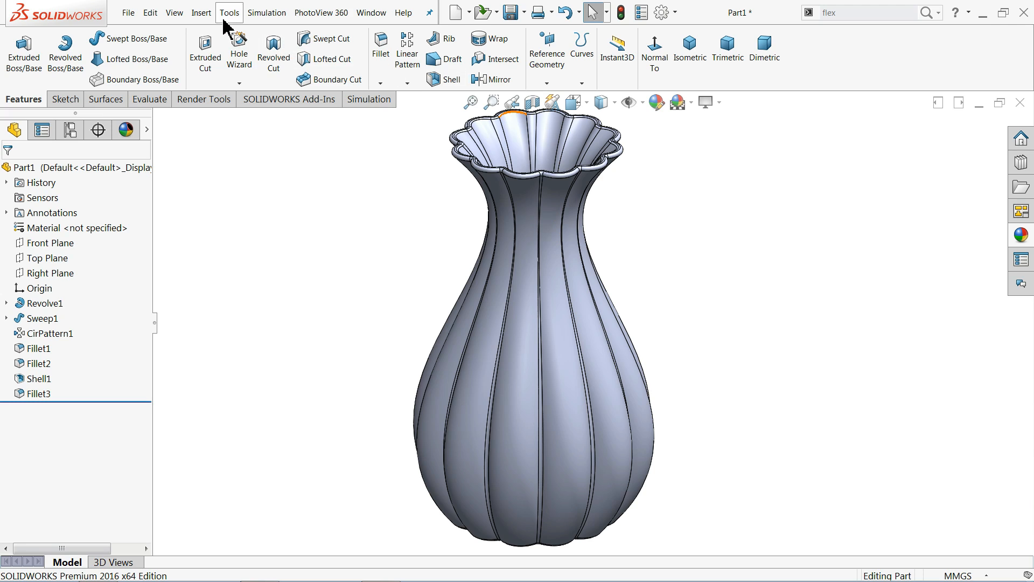
left_click(201, 12)
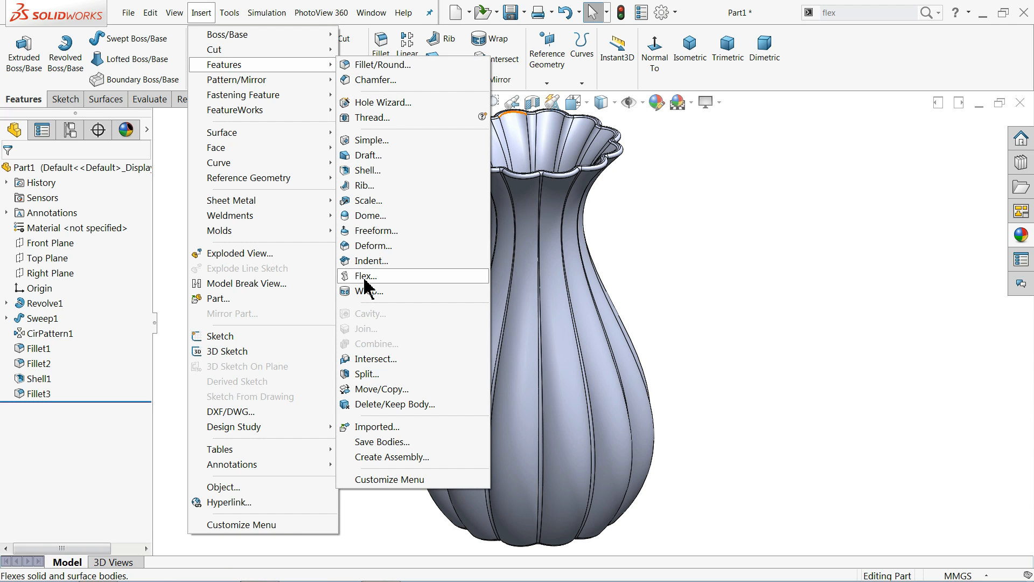
left_click(366, 276)
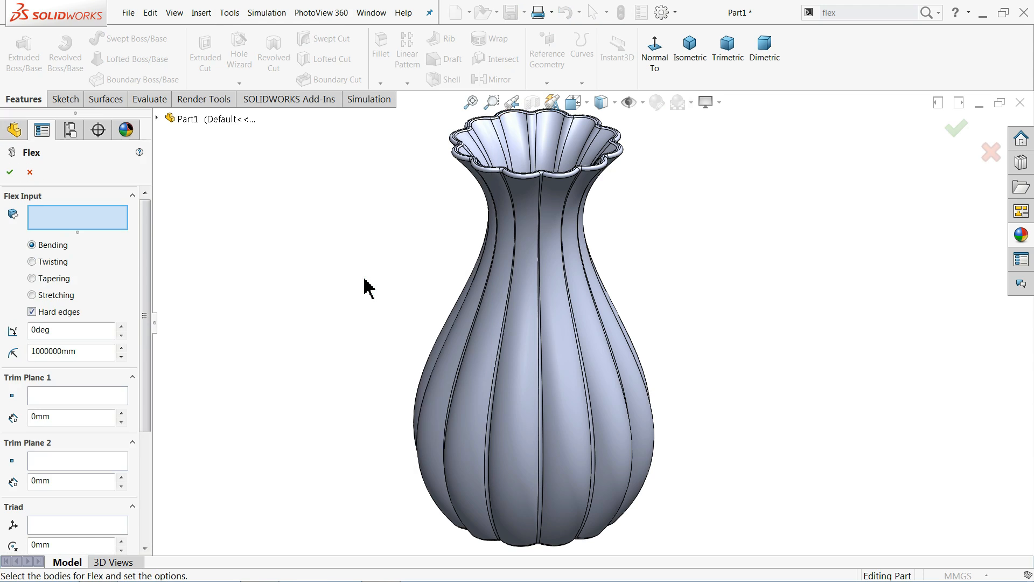
mouse_move(62, 234)
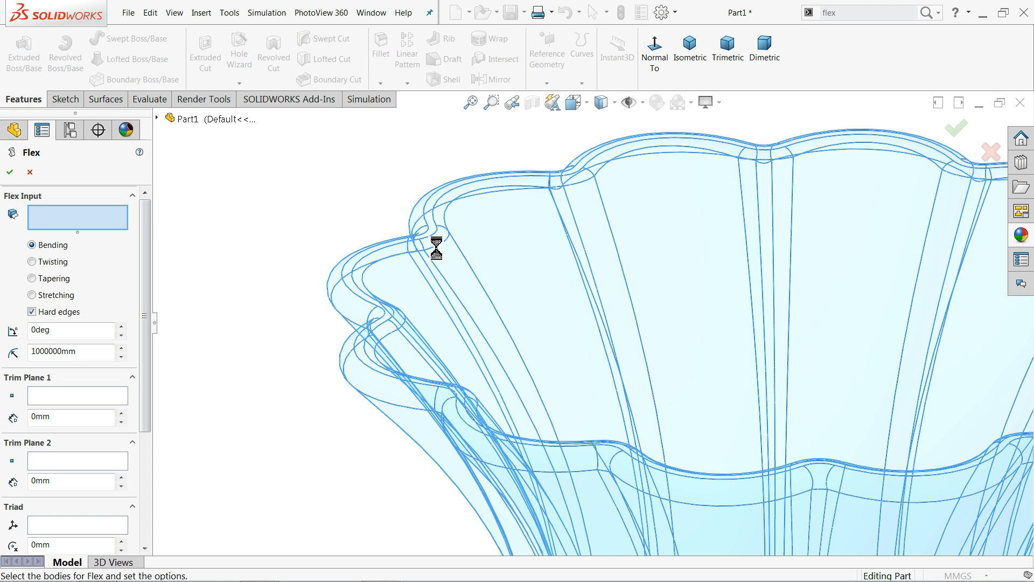
Step: Set the Flex to twist the vase body by 90 degrees
left_click(435, 244)
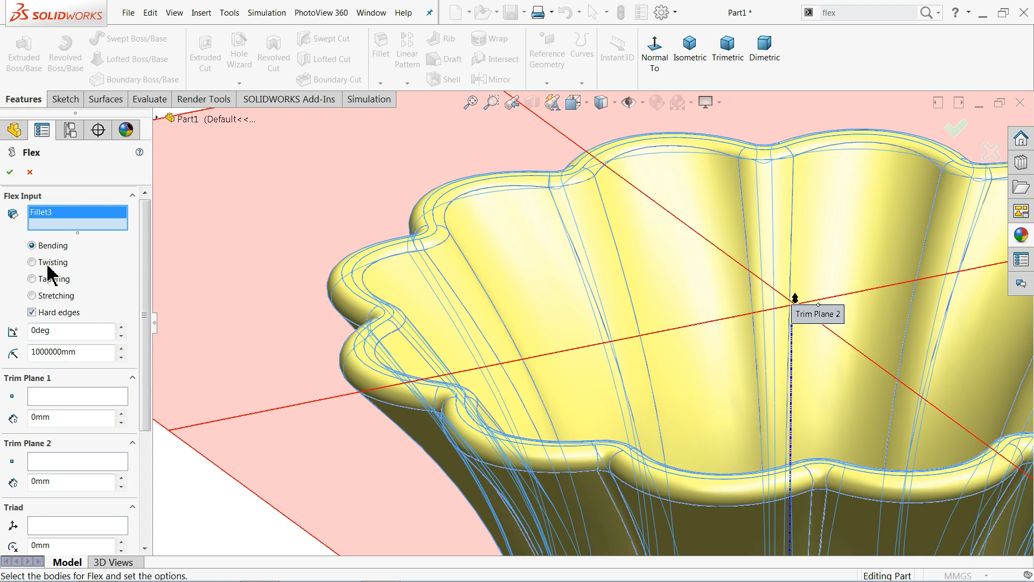
left_click(31, 262)
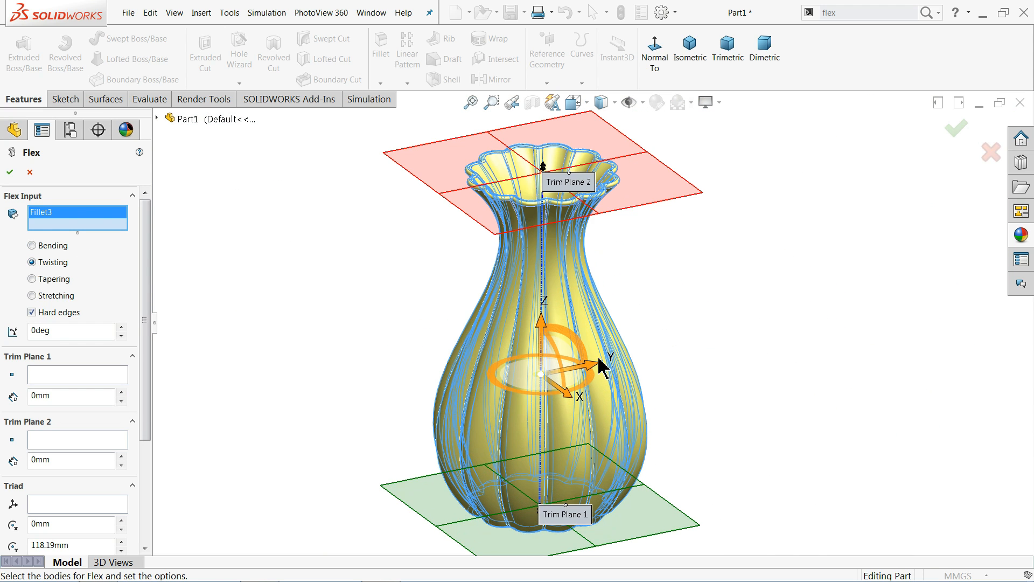
mouse_move(564, 516)
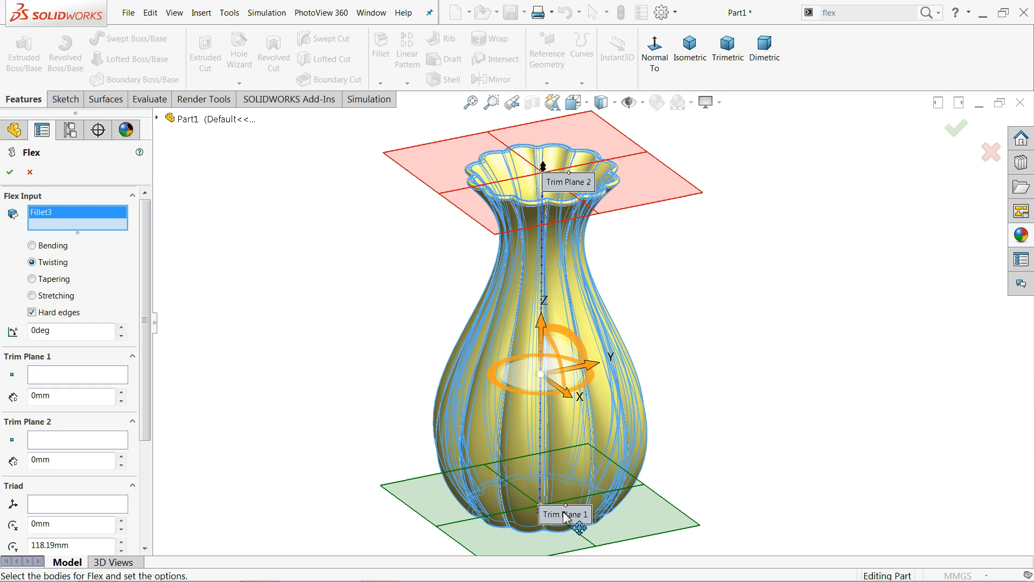
mouse_move(629, 208)
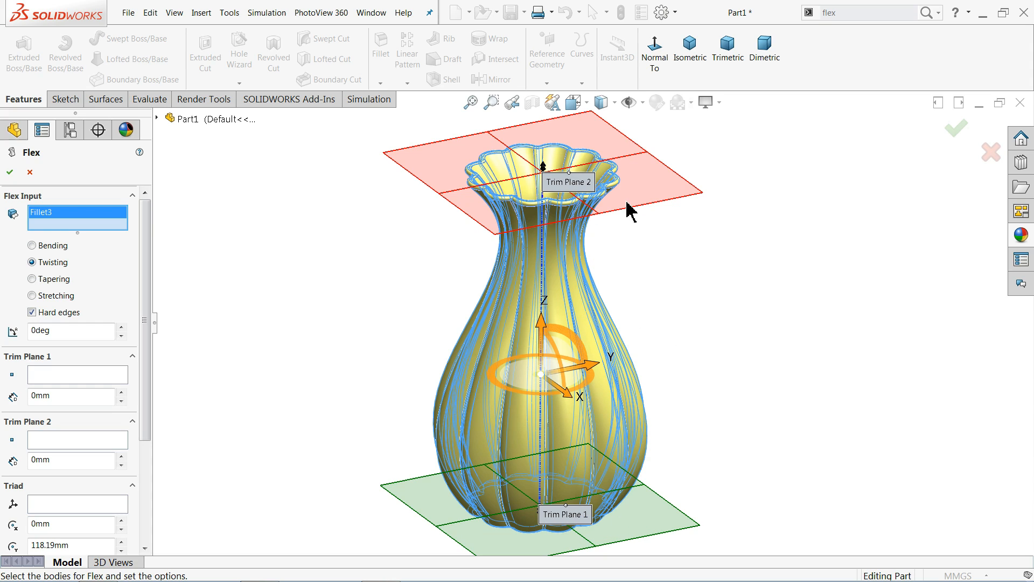
mouse_move(528, 188)
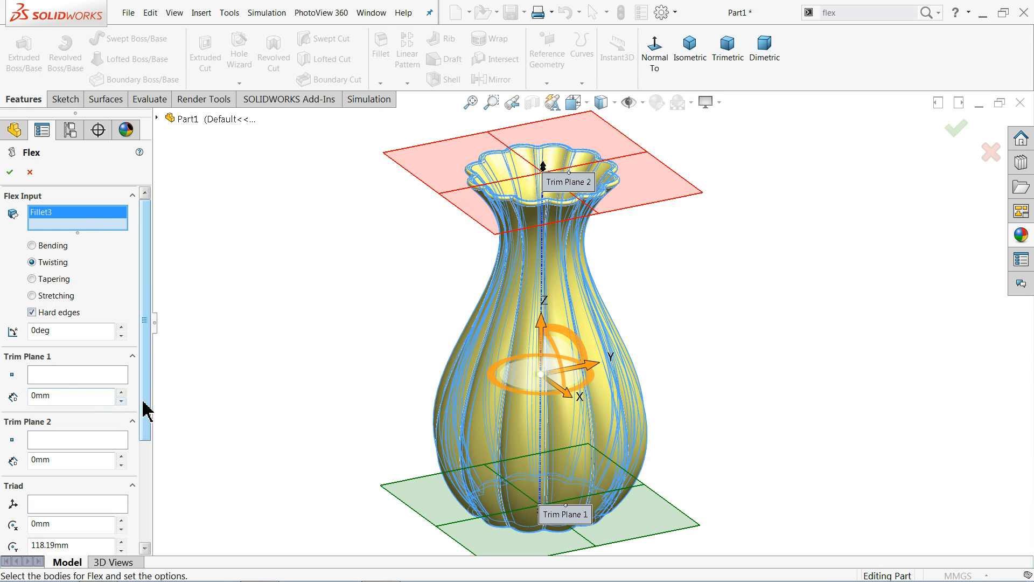
scroll("down", 3)
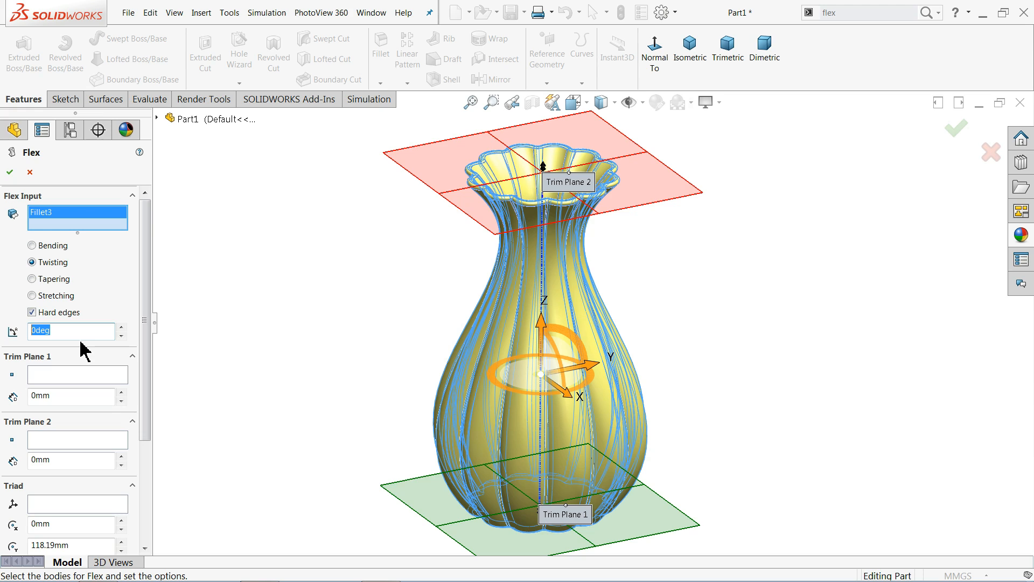
type("90")
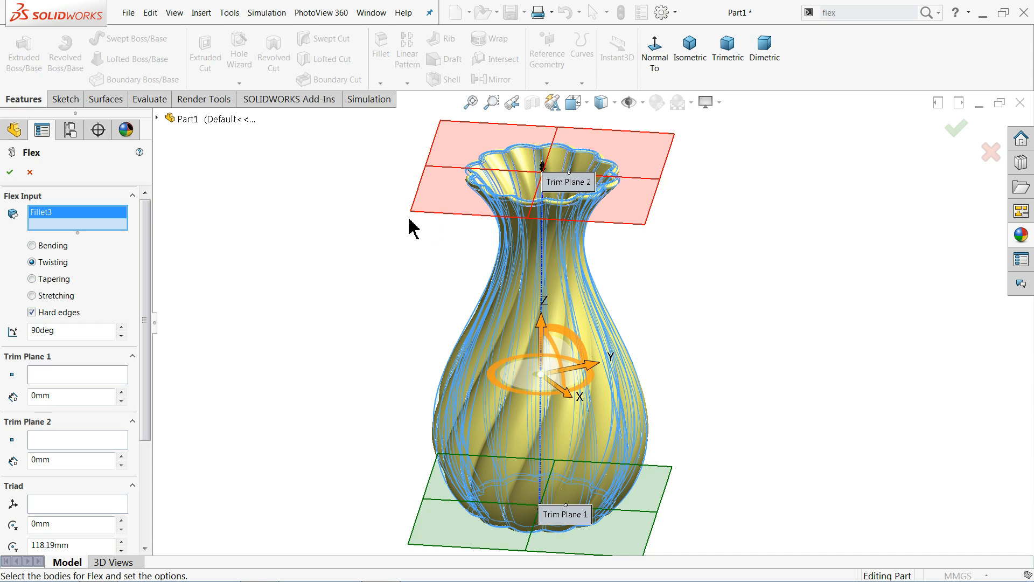
mouse_move(558, 188)
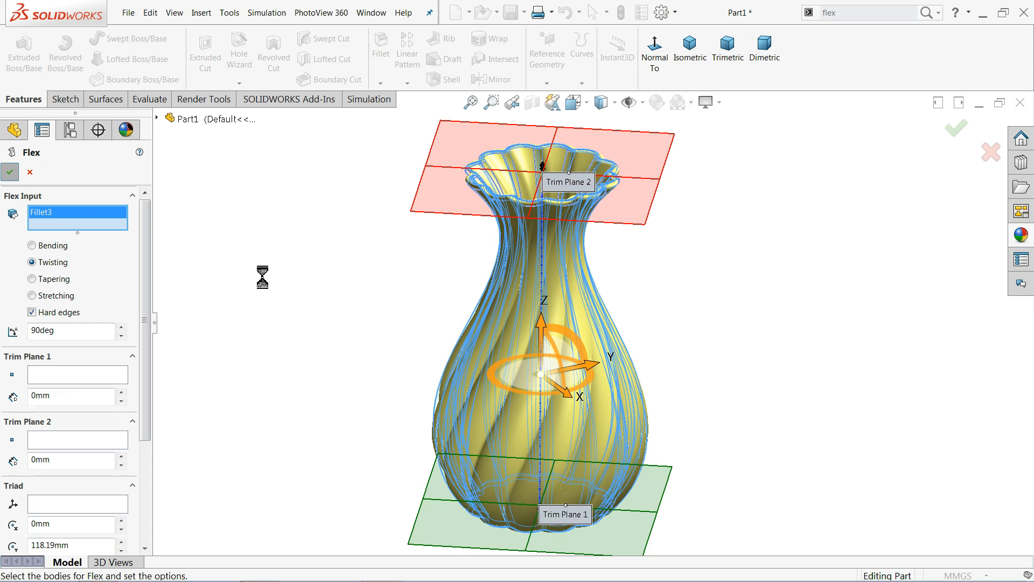
mouse_move(270, 277)
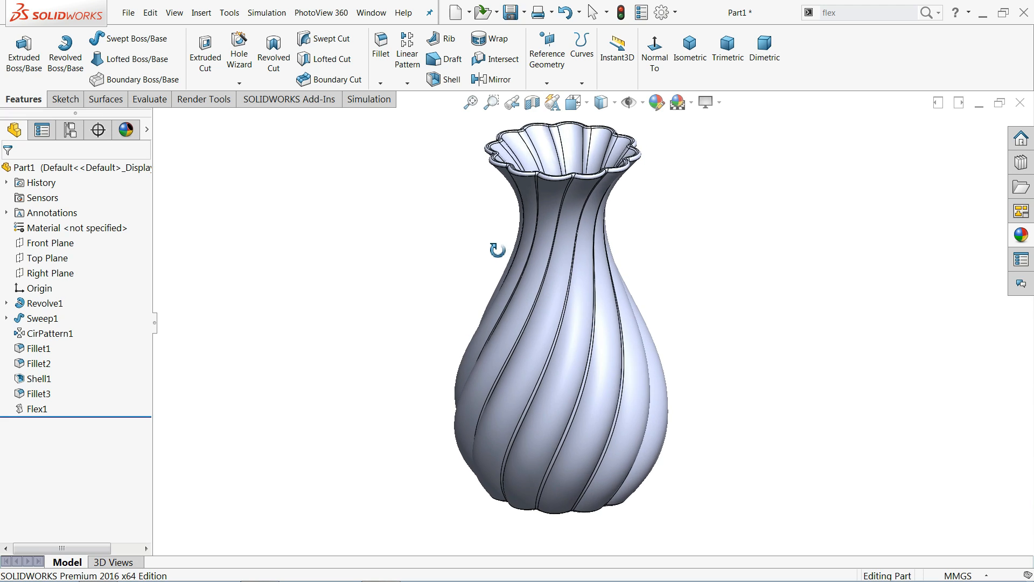
Step: Enable RealView Graphics and apply a glossy red appearance to the vase
left_click(704, 102)
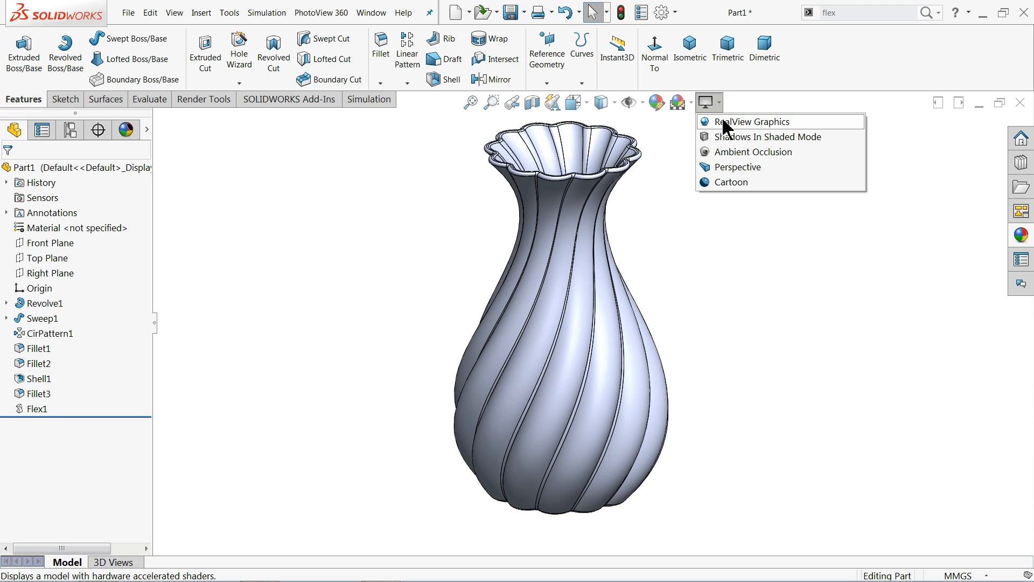
left_click(749, 122)
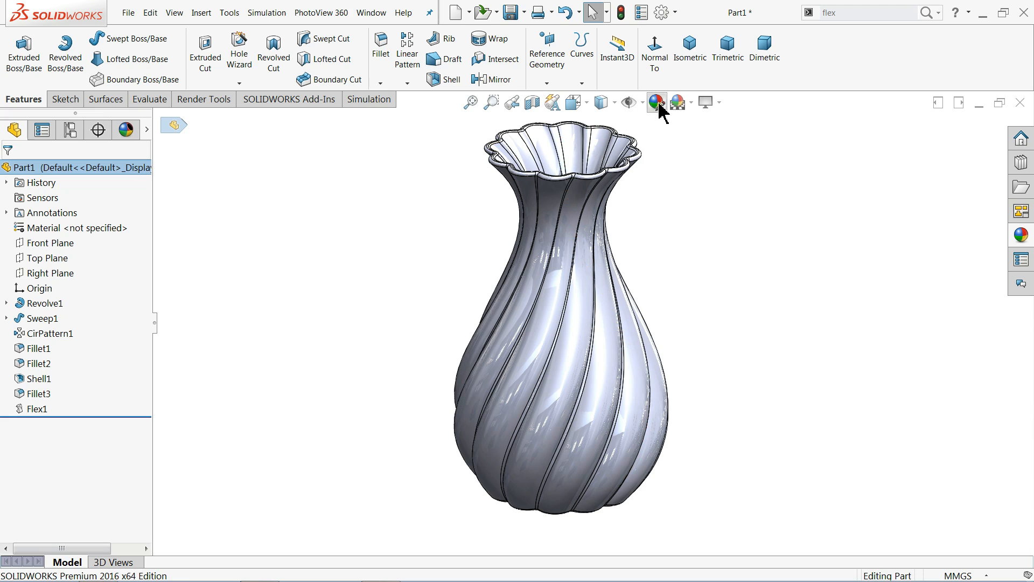
left_click(656, 102)
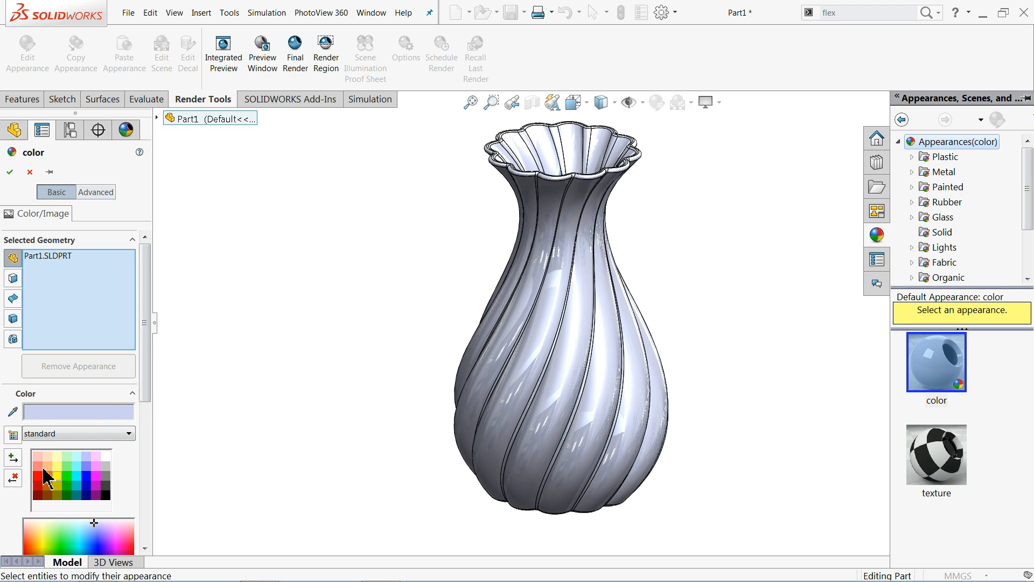
left_click(48, 474)
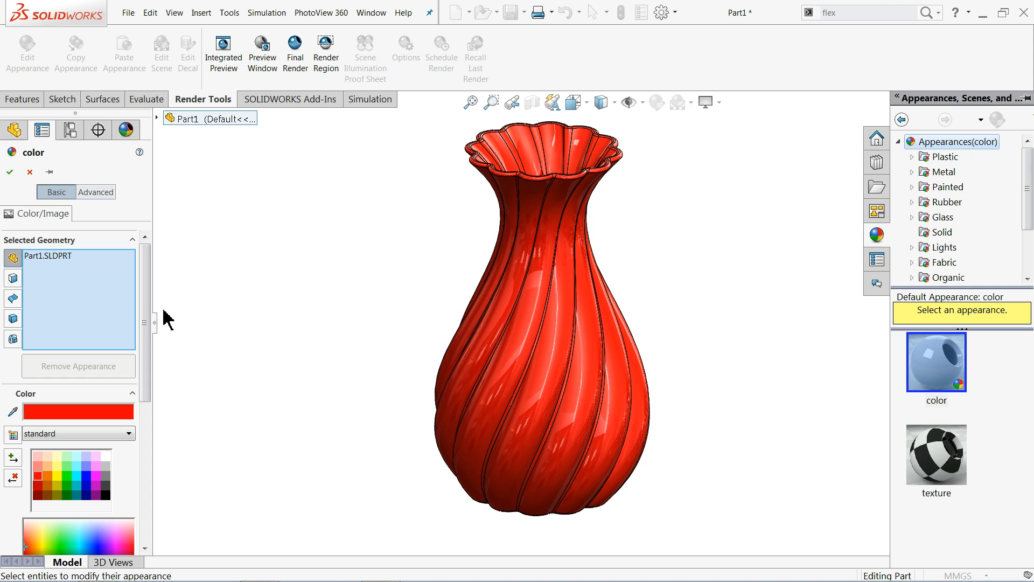
left_click(21, 99)
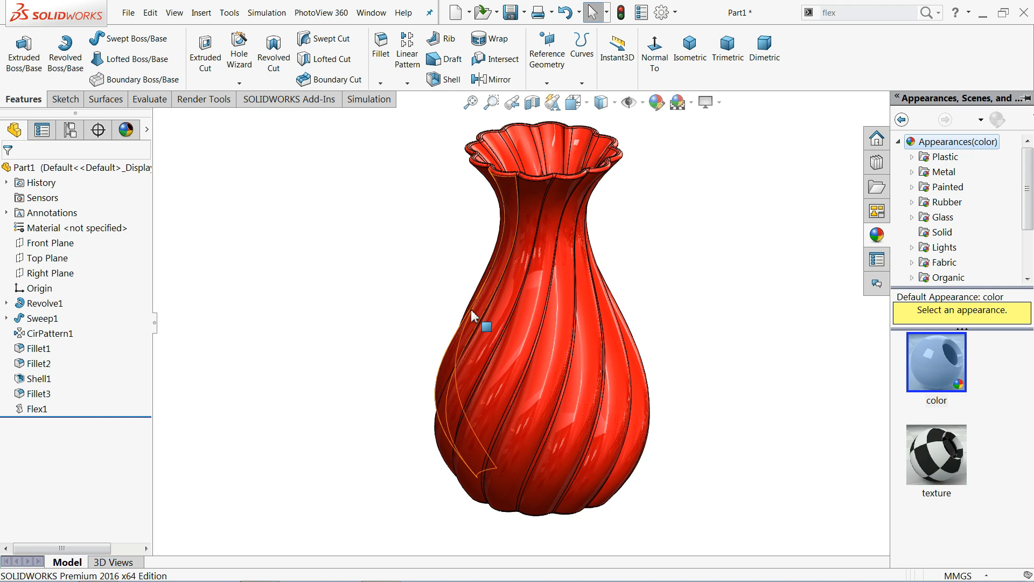